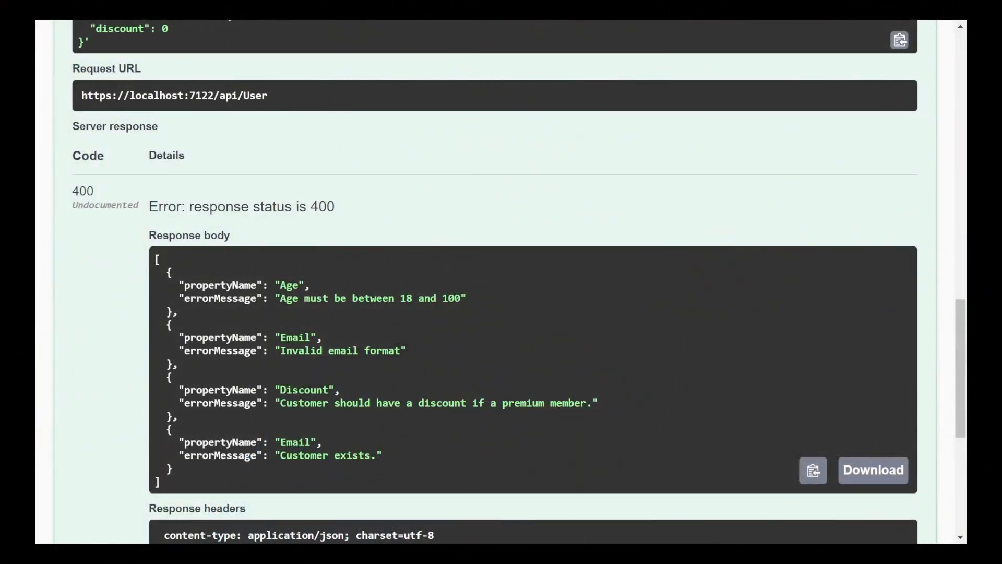
mouse_move(243, 311)
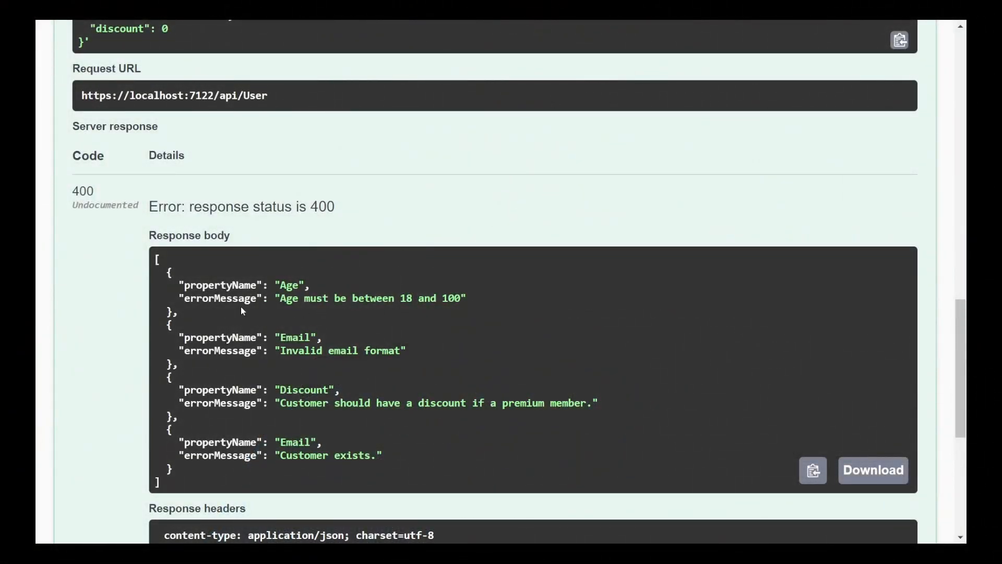
mouse_move(123, 256)
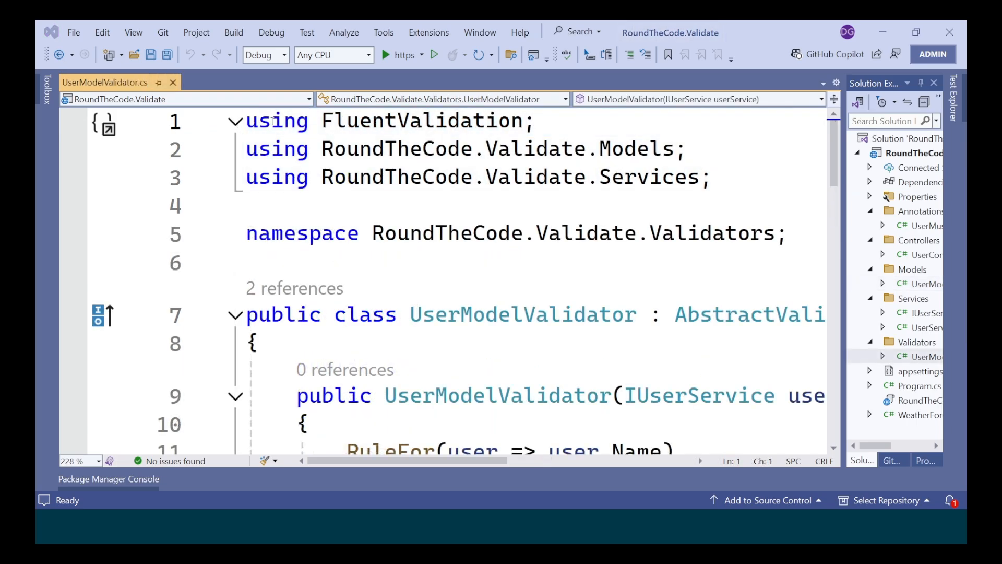
Step: Bring up UserModel.cs with its Name, Age, Email and IsPremiumMember properties
double_click(278, 121)
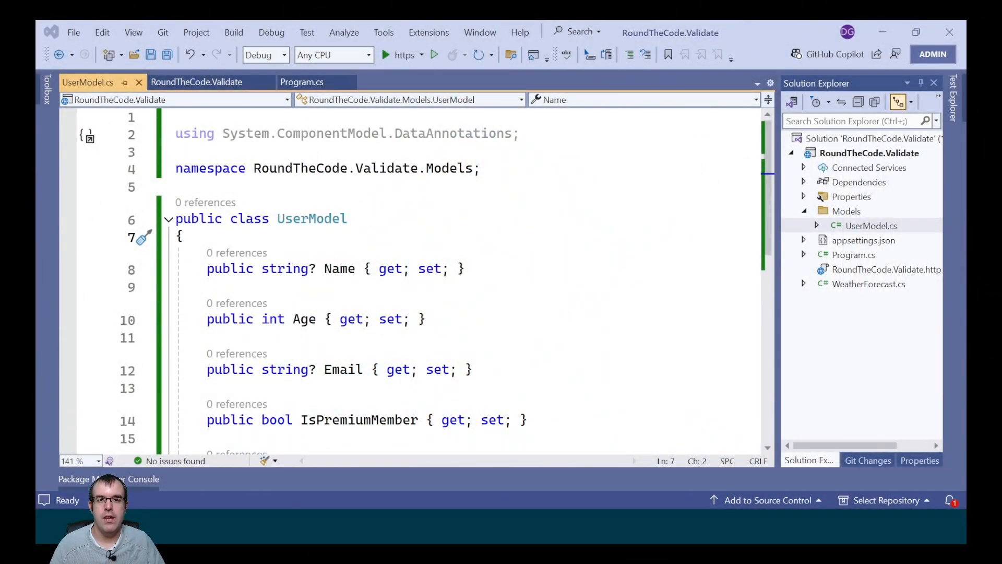
Step: Mark Name as [Required] with 'Name is required' and cap it with [StringLength(50)] plus a message
left_click(183, 236)
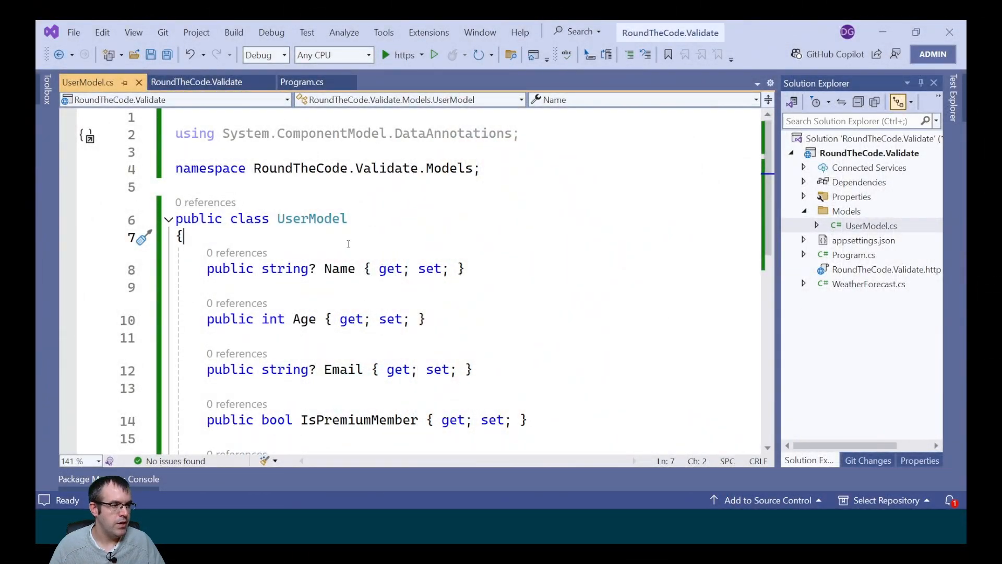
key("Enter")
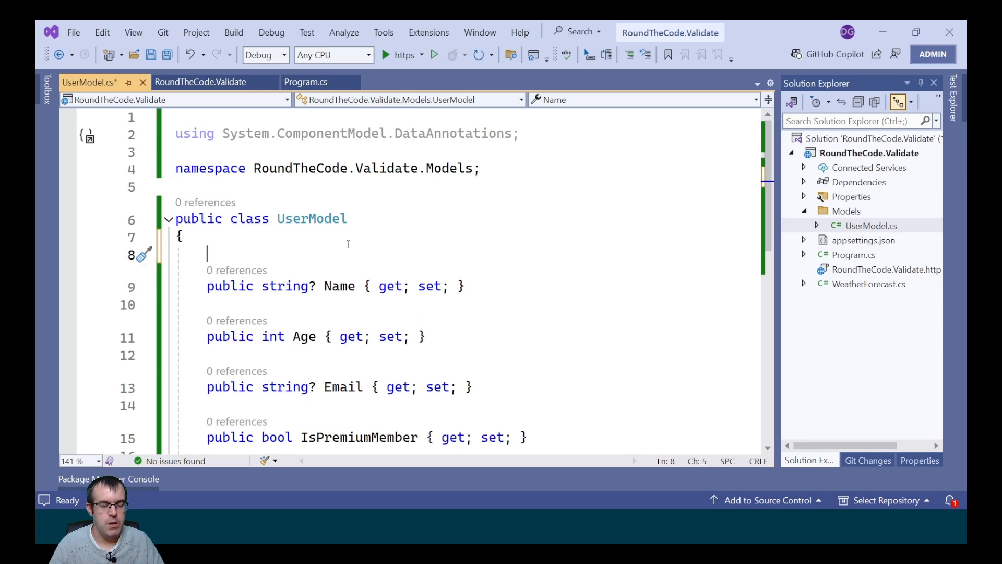
type("[Required(ErrorMessage =")
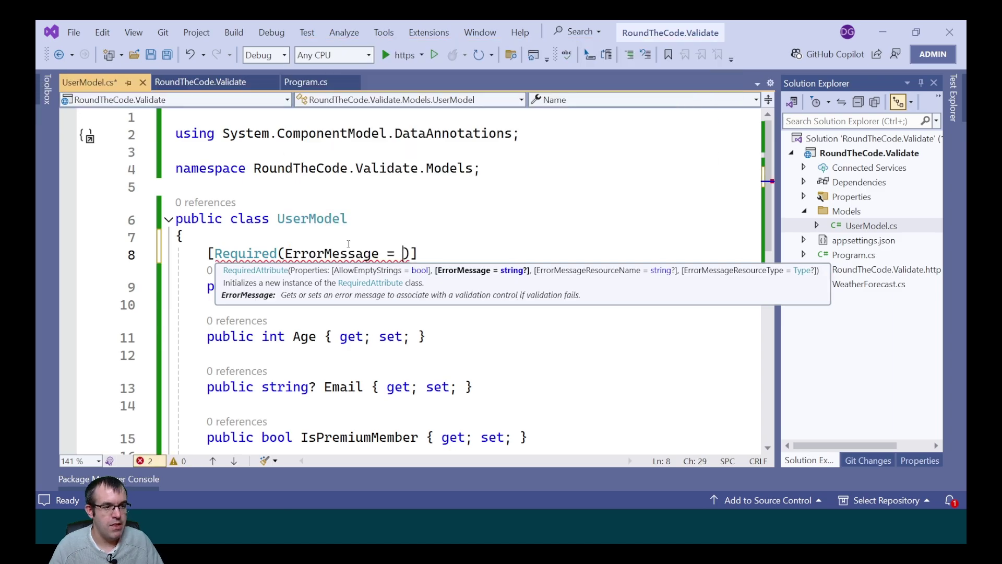
type("\"Name is requ")
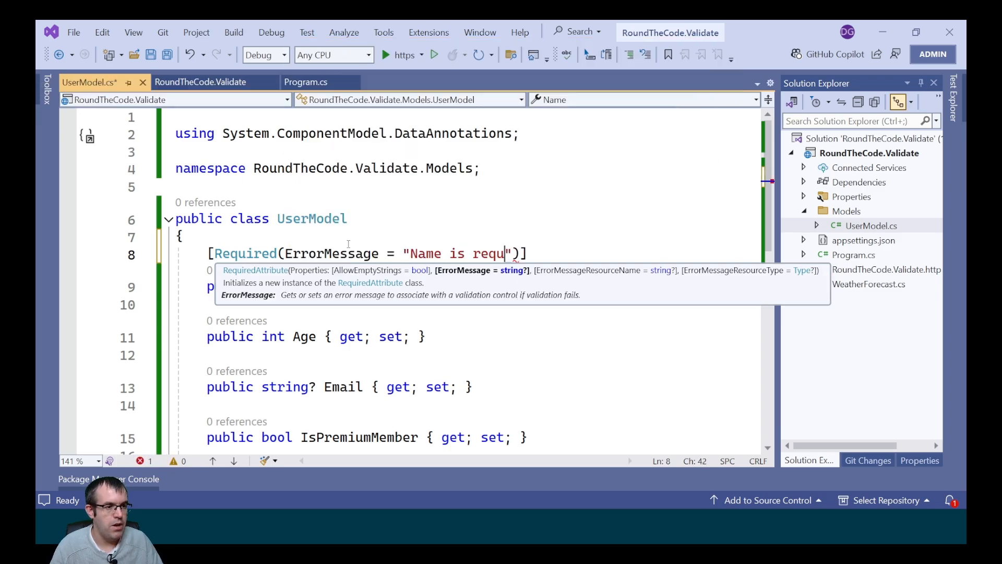
type("ired")
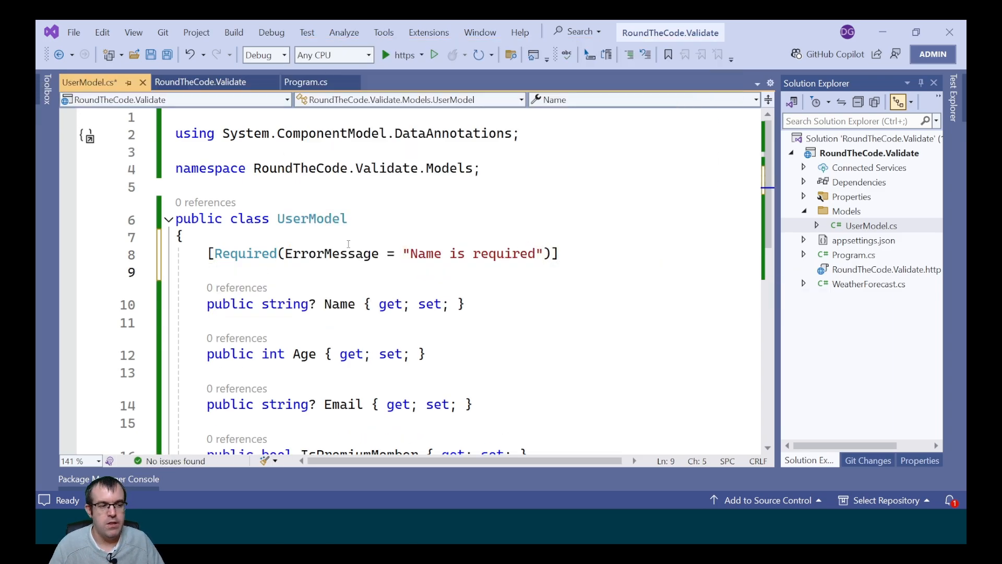
type("[StringLength]")
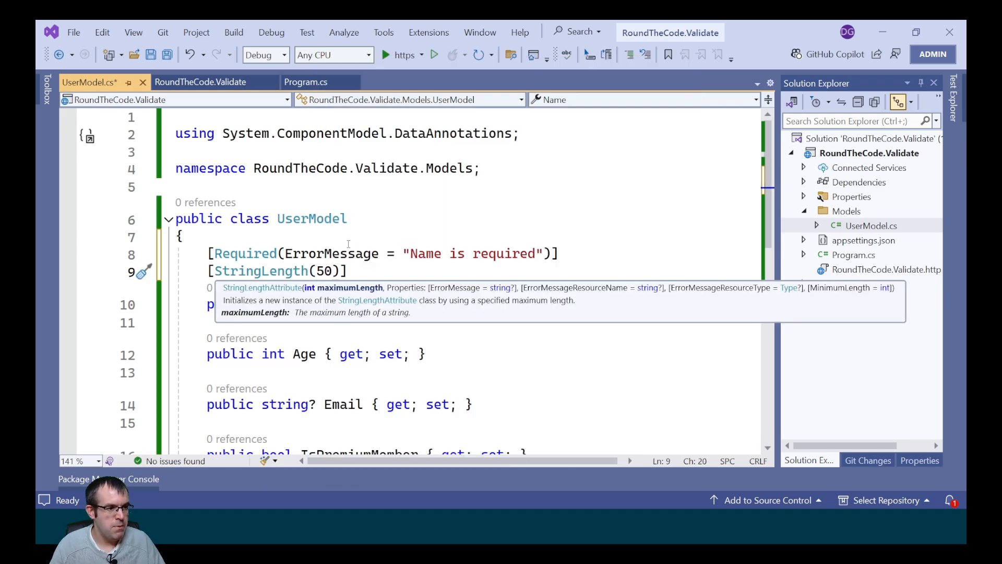
type(", ErrorMessage = \"Name cannot exceed 50 characters")
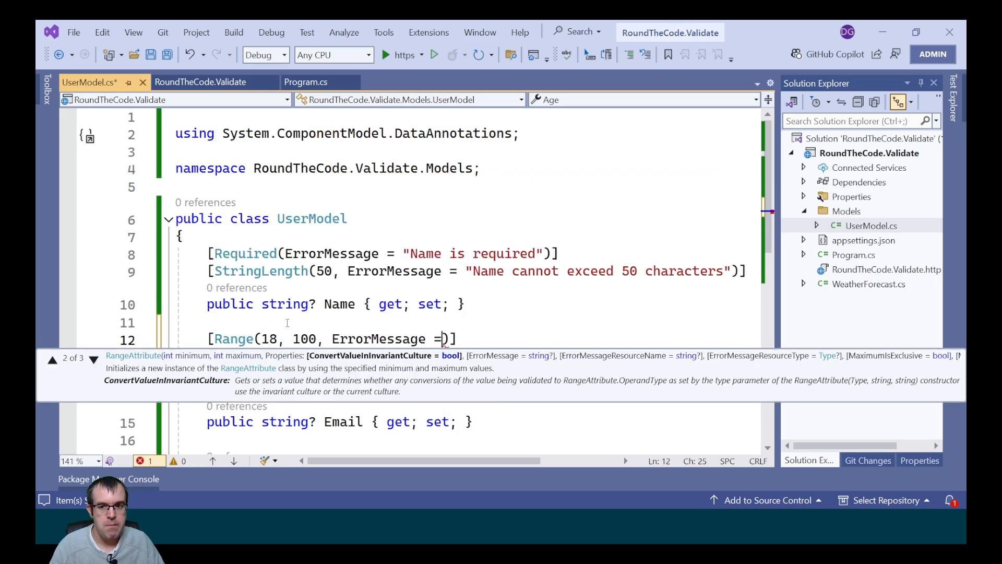
Step: Limit Age to 18–100 with a range message and add [EmailAddress] rejecting invalid emails
type("\"Age must \"")
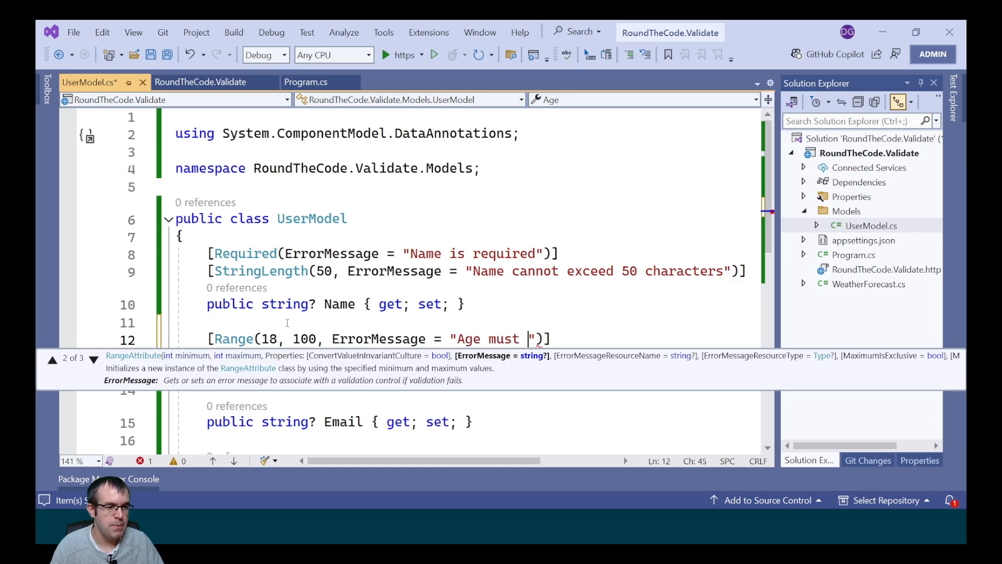
type("be between 18 and 100")
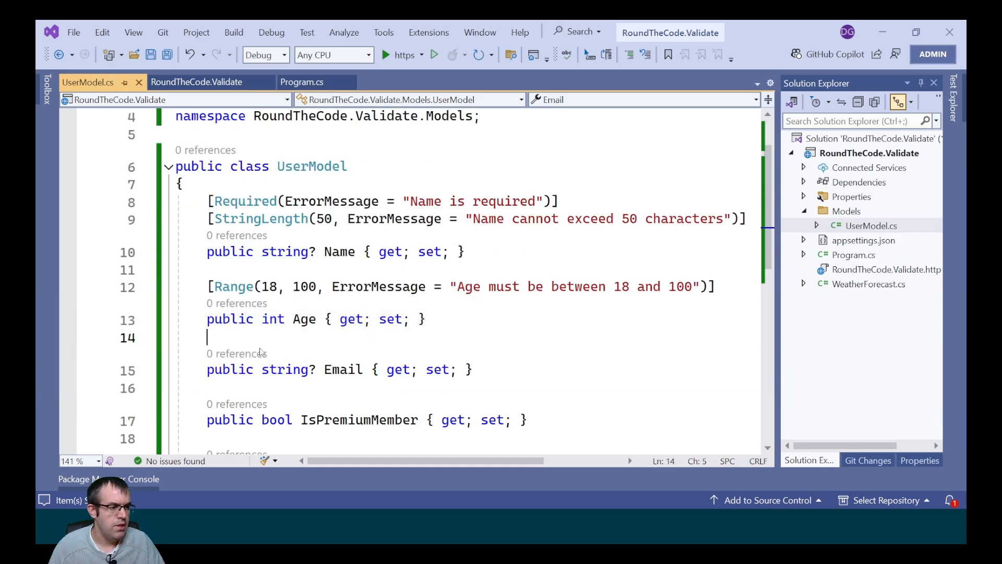
type("[]")
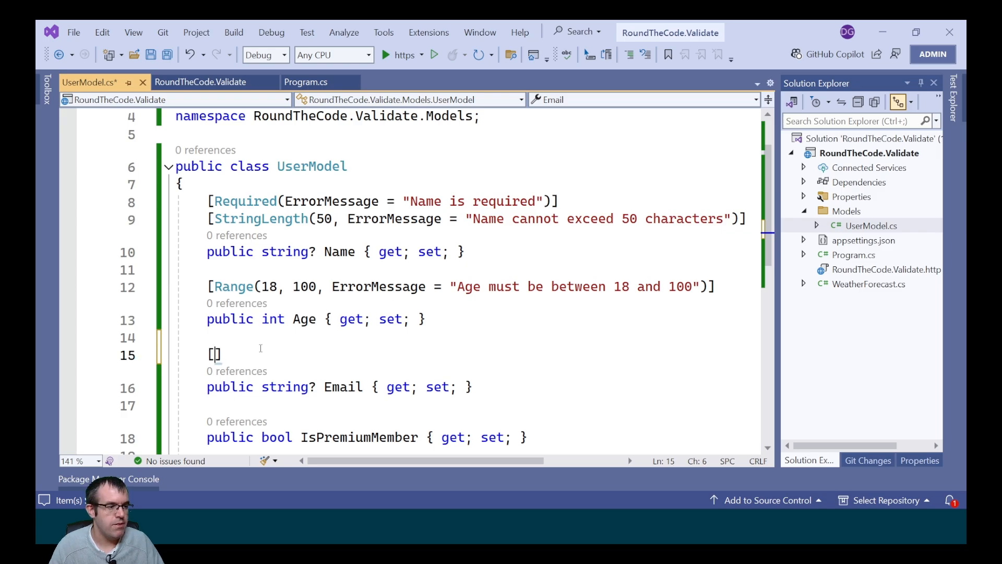
type("Ema")
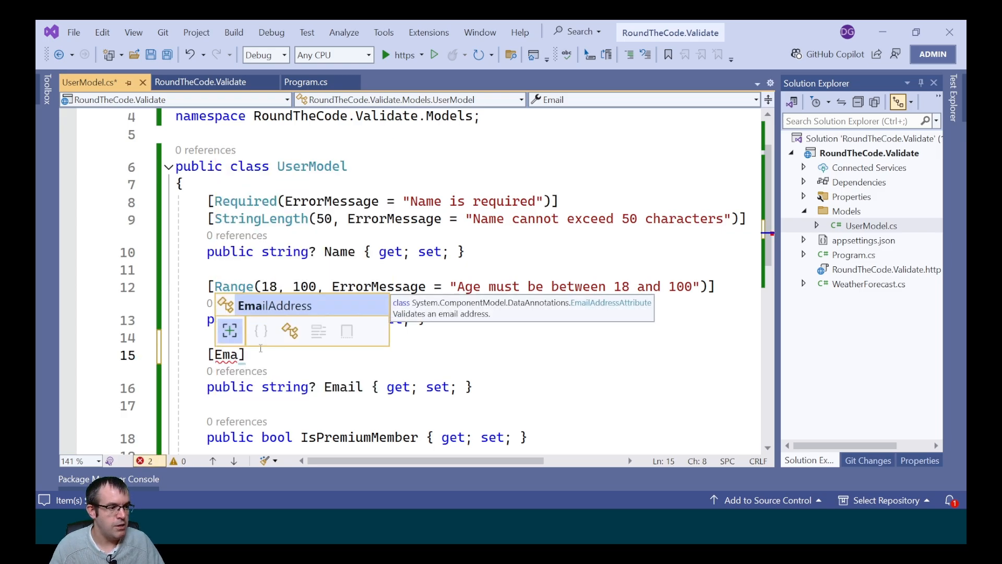
type("EmailAddress(ErrorMessage =")
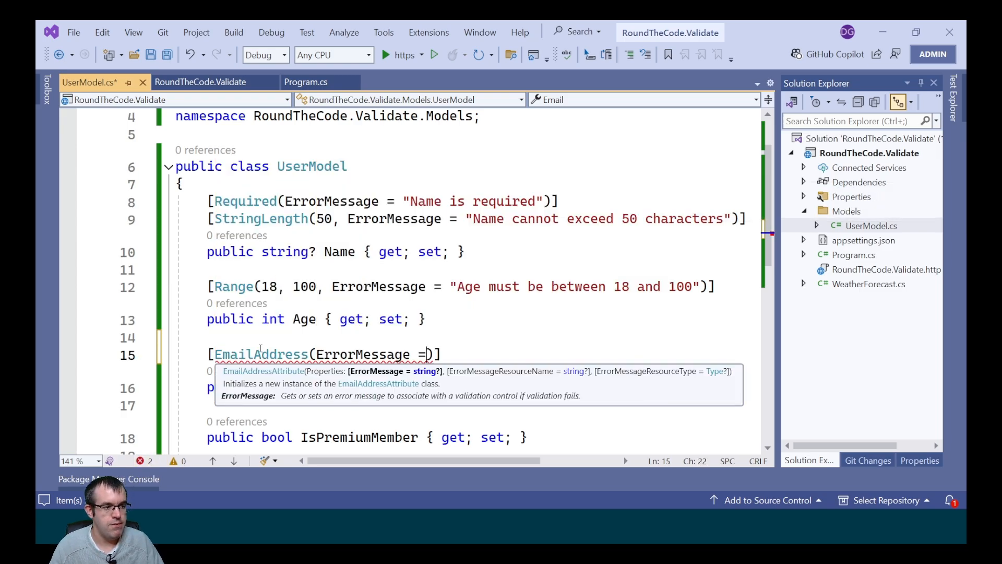
type("\"Invalid email format\"")
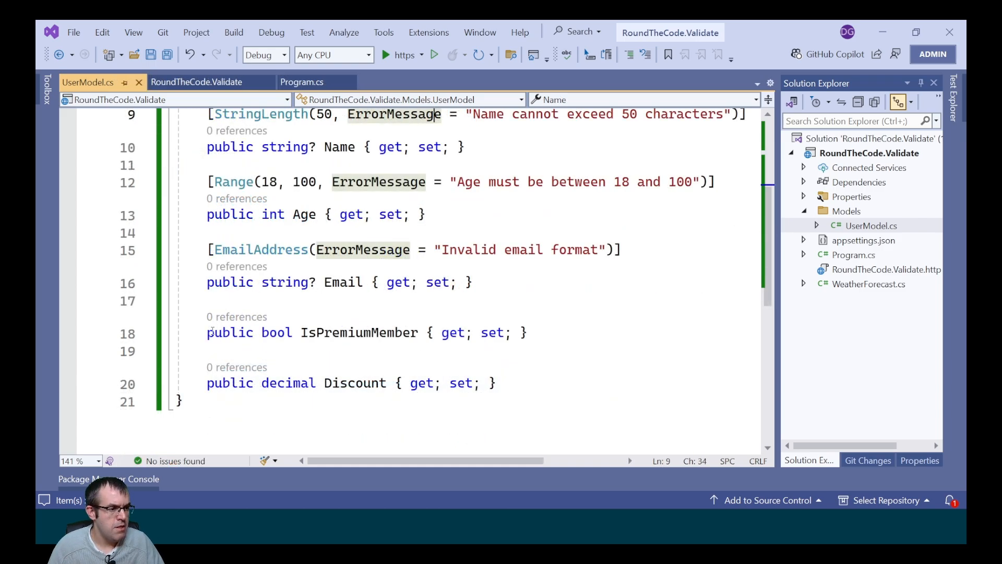
Step: Implement IValidatableObject and start Validate with an if on IsPremiumMember and the discount
left_click_drag(207, 332, 497, 383)
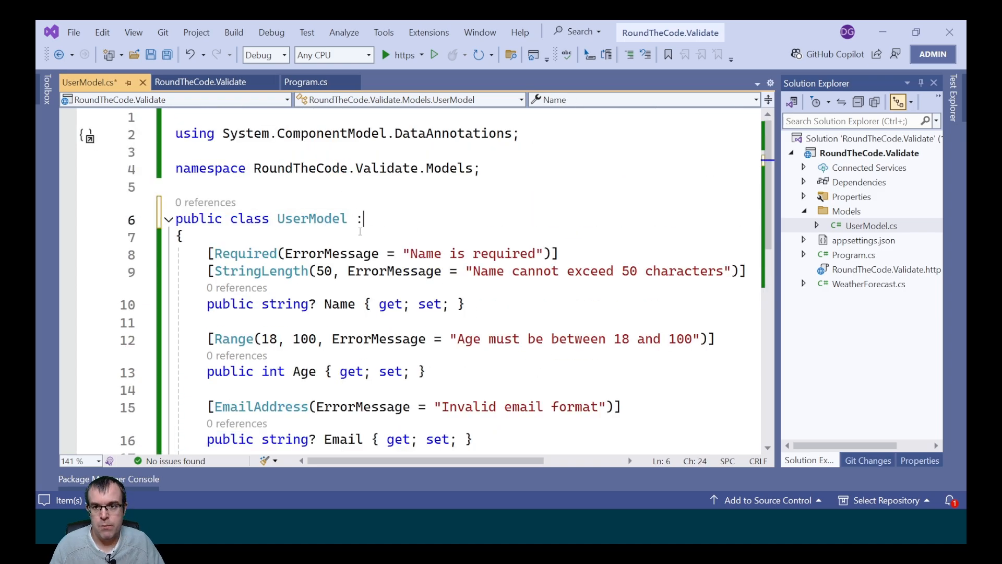
type("IValidatableObject")
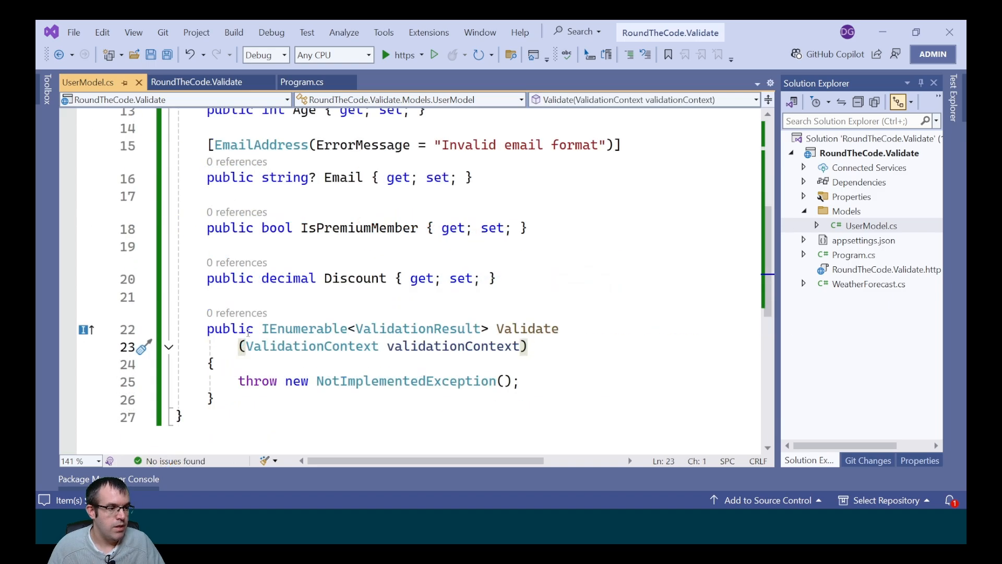
left_click_drag(206, 329, 214, 399)
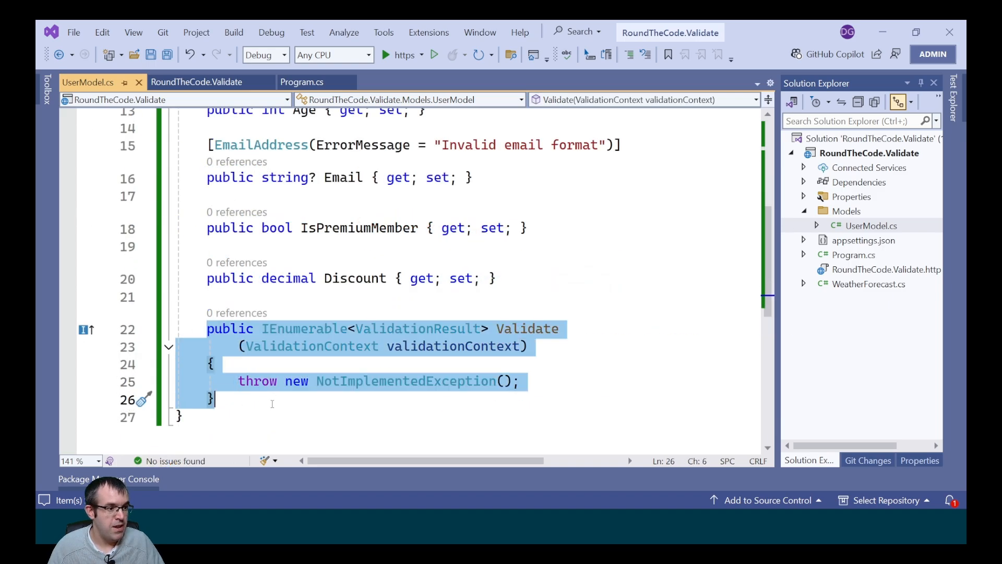
type("if")
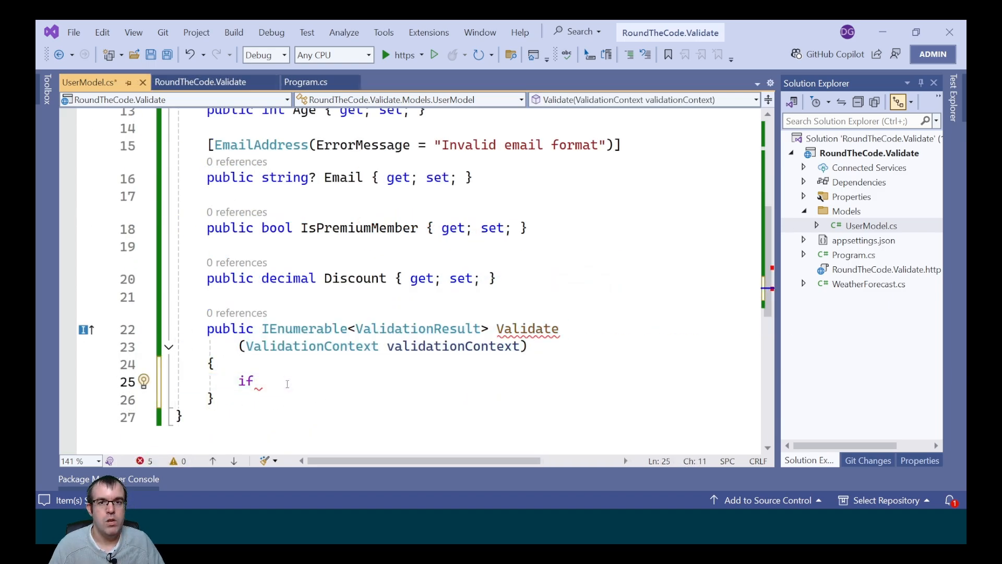
type("()")
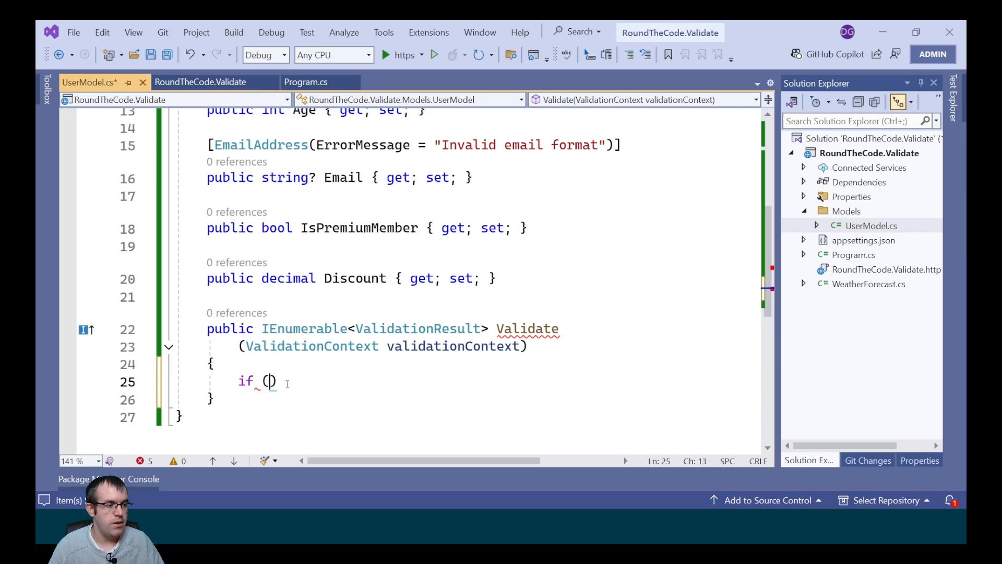
type("Is")
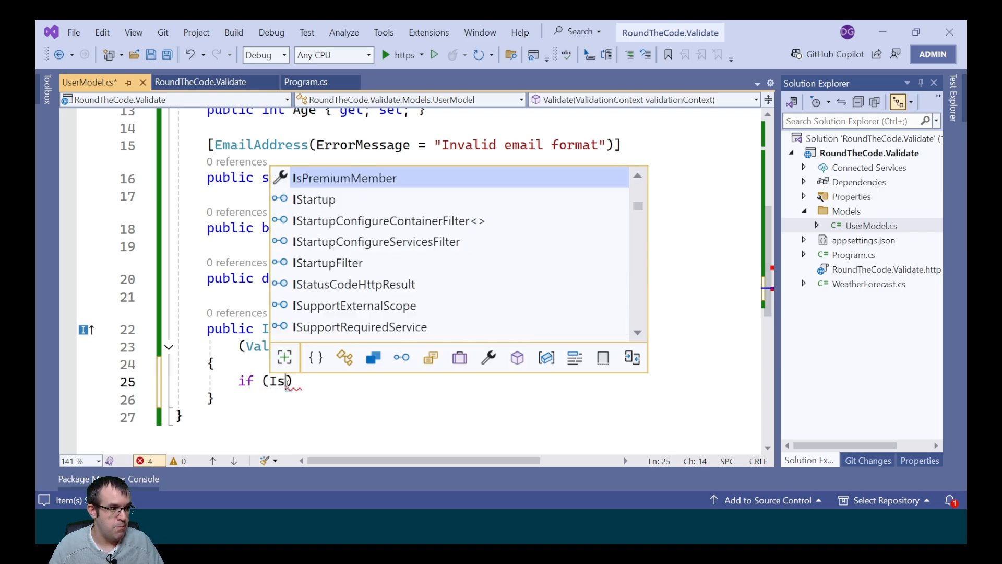
type("PremiumMember && dI")
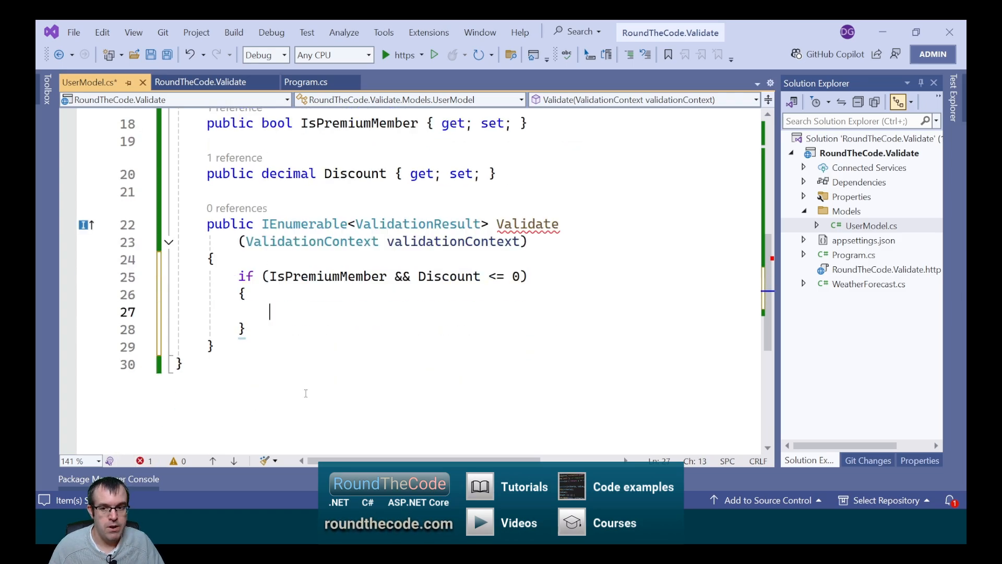
Step: Yield a new ValidationResult for the missing premium discount, naming the member with nameof
type("yield")
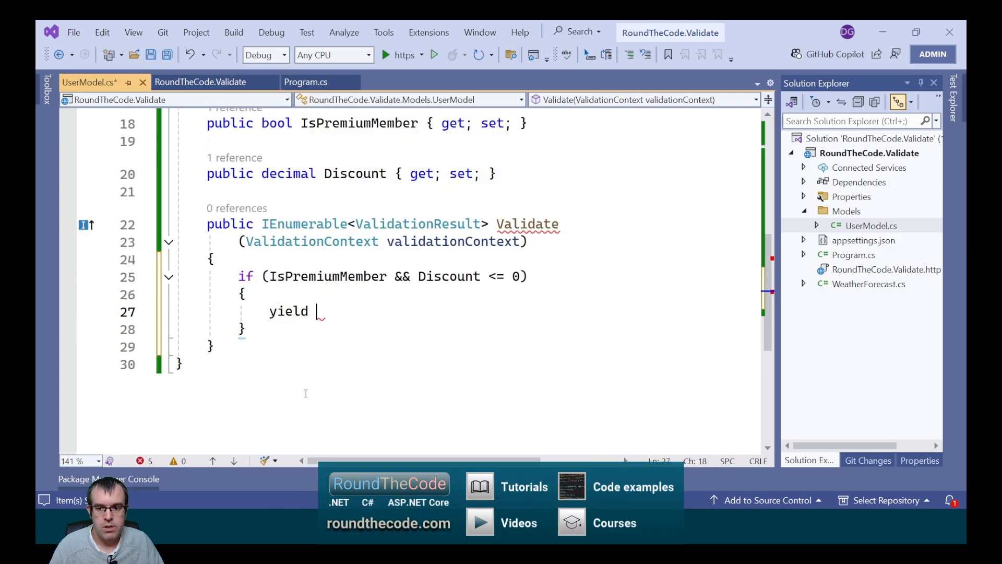
type("return new")
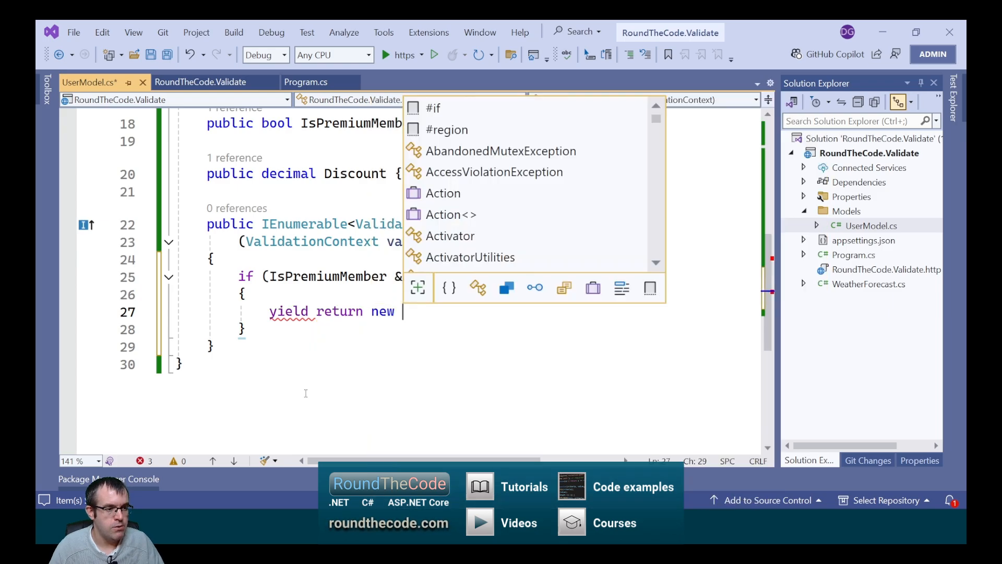
type("ValidationResult(")
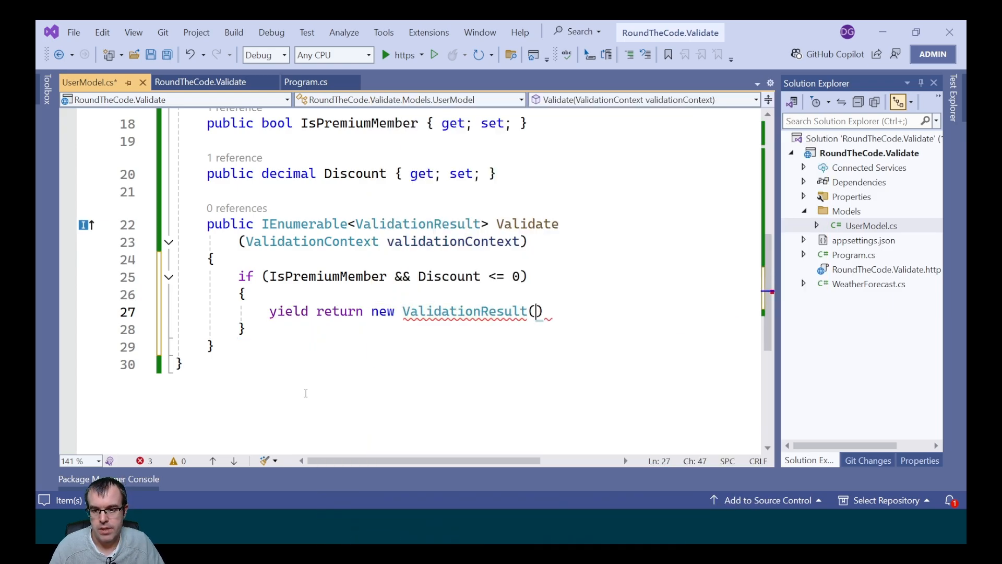
key("Enter")
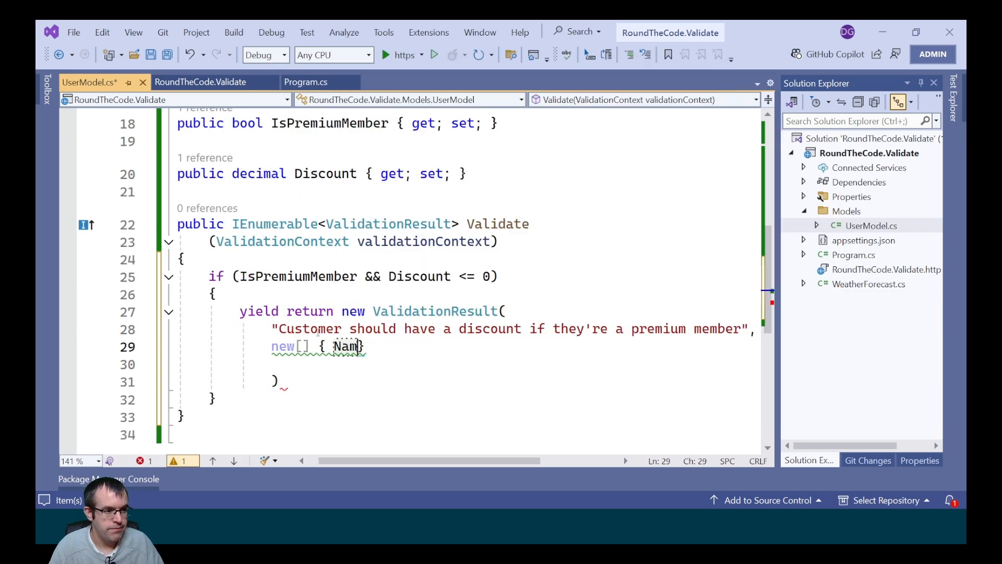
type("nameo")
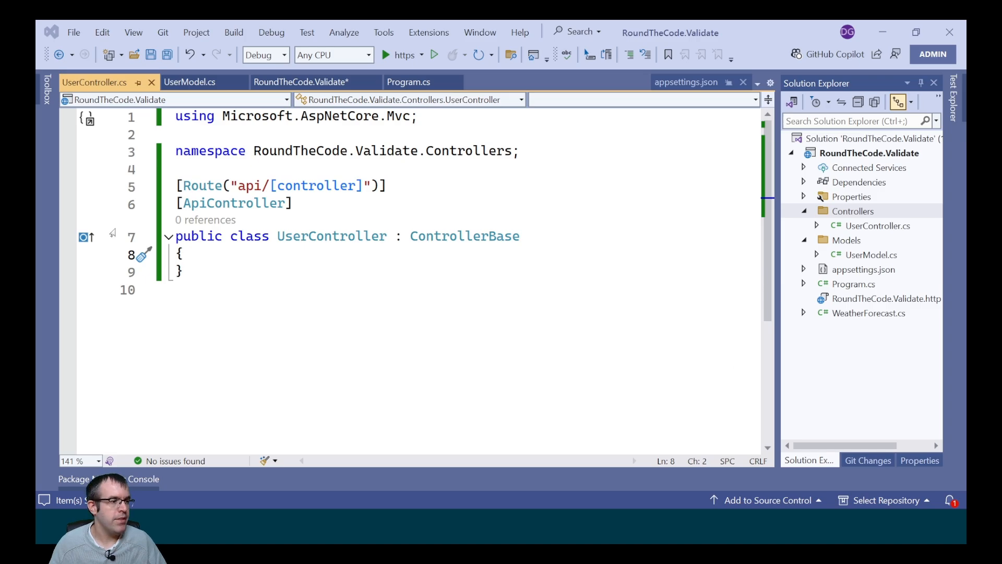
Step: Add an [HttpPost] Create(UserModel) action that returns NoContent
type("[HttpPost")
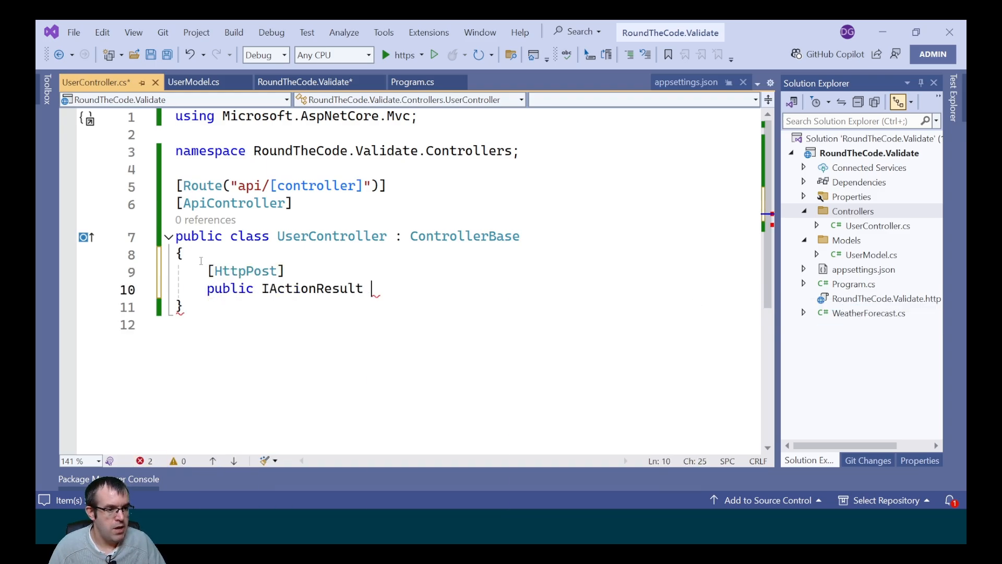
type("Create")
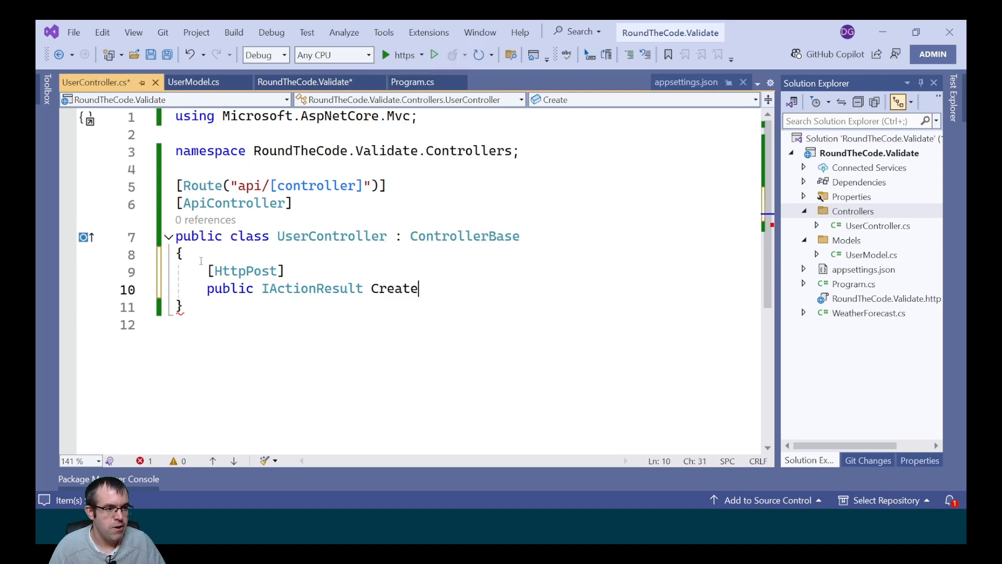
type("(UserModel userModel")
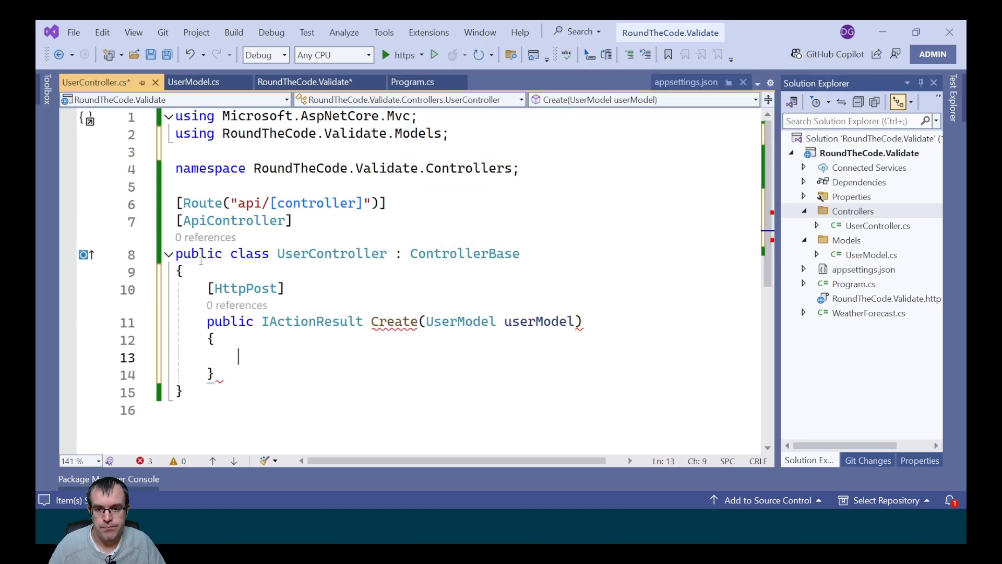
type("return NoC")
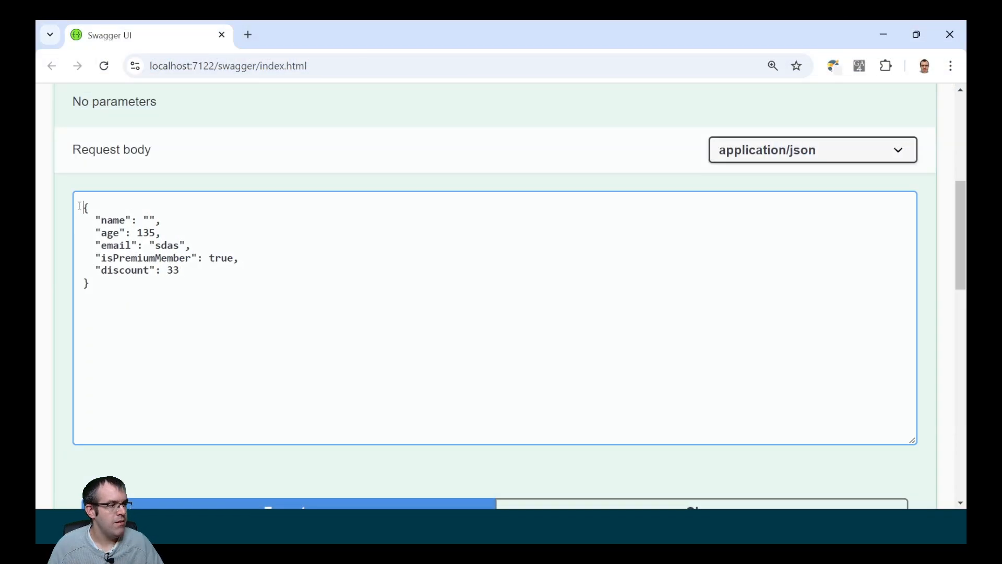
Step: Replace the Swagger request body with invalid values and view the 400 validation errors
key("ctrl+a")
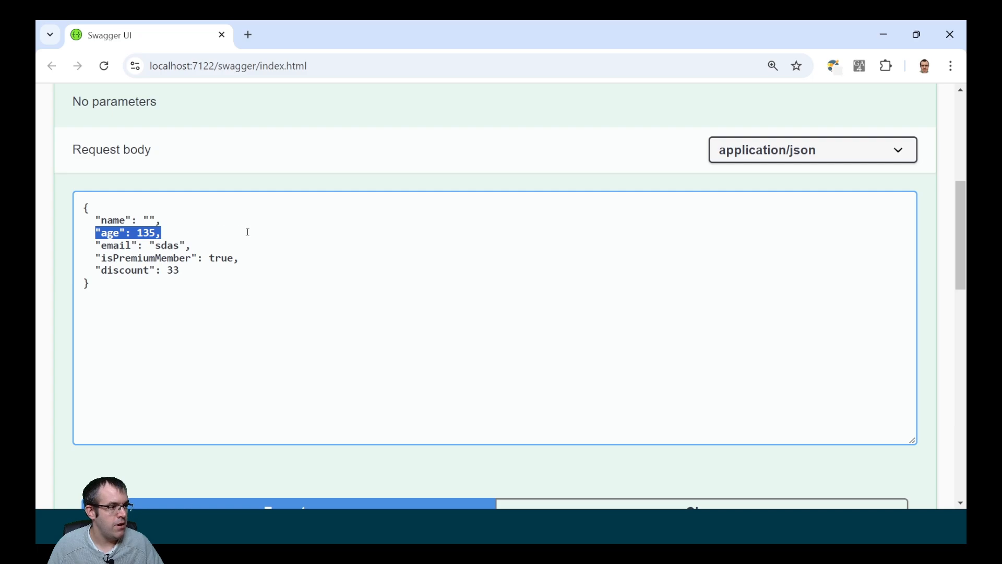
mouse_move(242, 234)
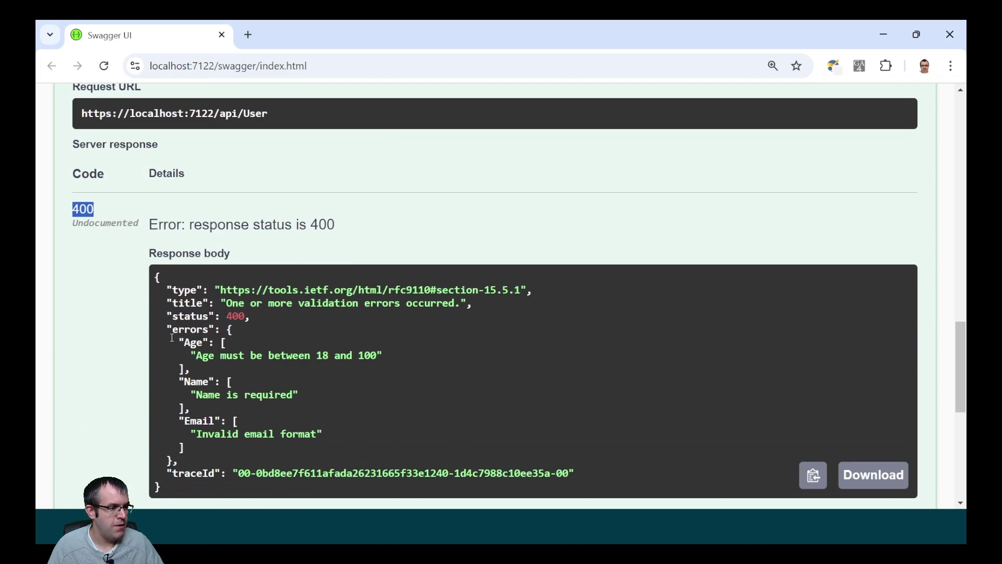
scroll("up", 3)
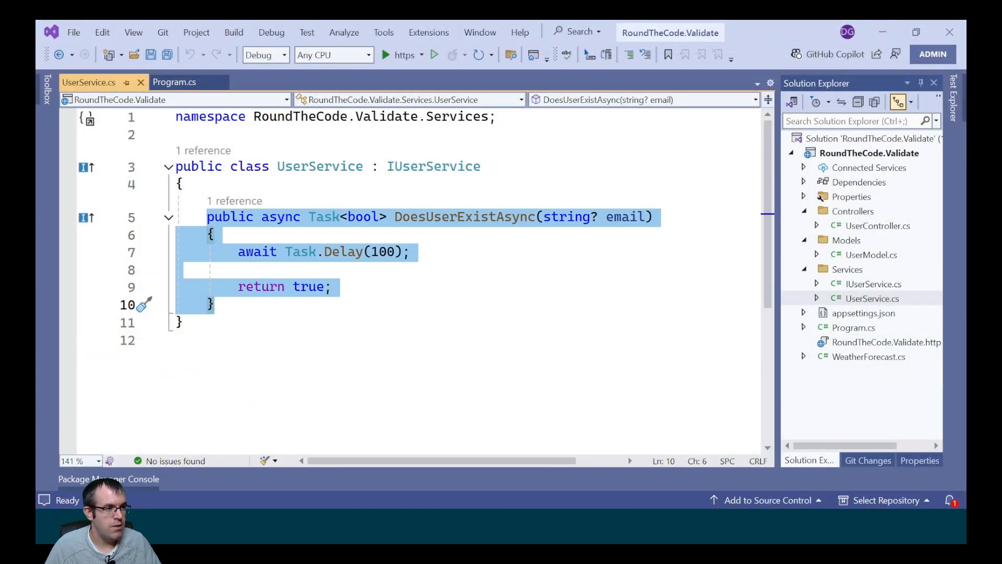
Step: Switch to Program.cs to show the AddScoped<IUserService, UserService> registration
left_click(174, 83)
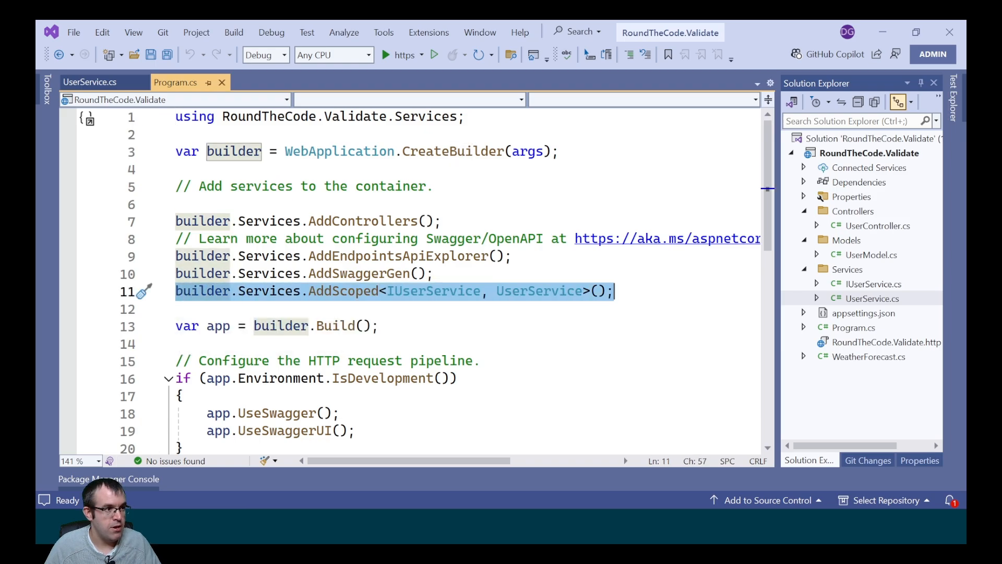
mouse_move(864, 261)
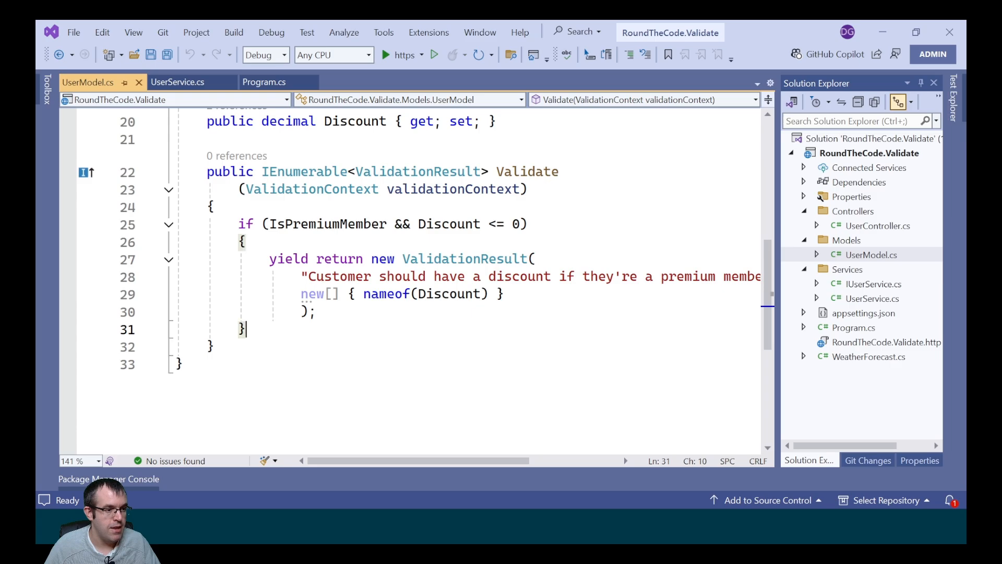
Step: Resolve IUserService in Validate and check DoesUserExistAsync(Email).Result
type("var")
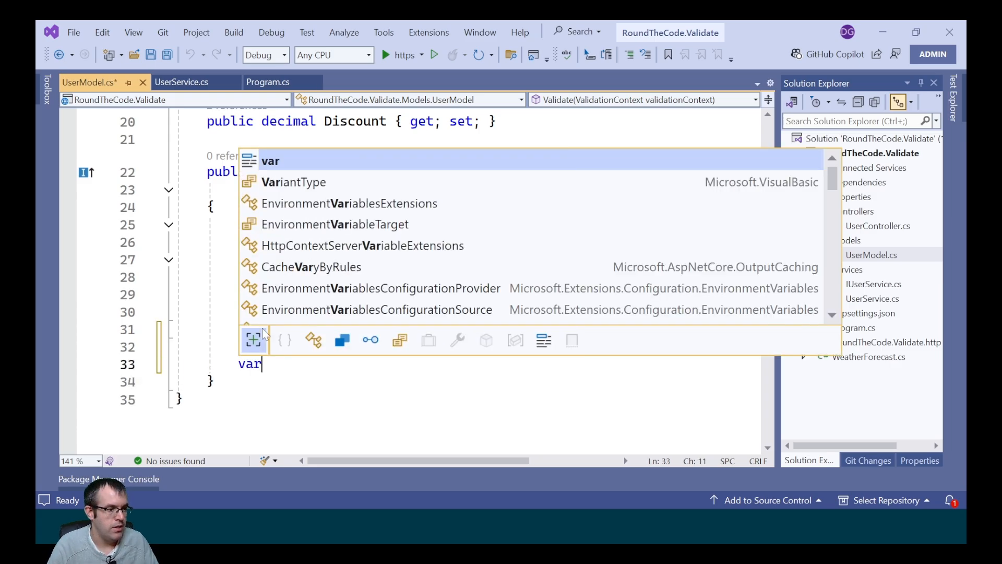
type("userServ")
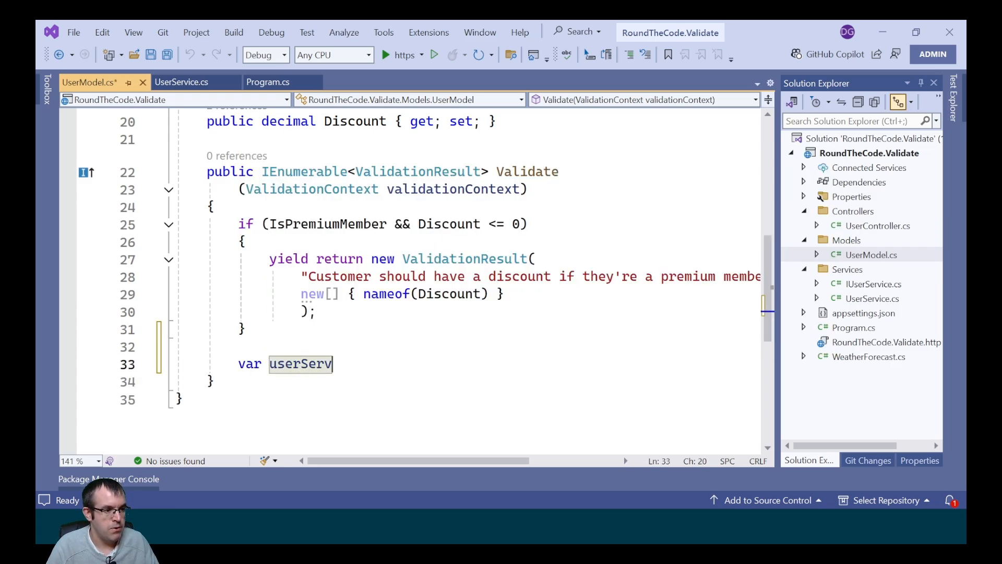
type("ice = ValidationContext")
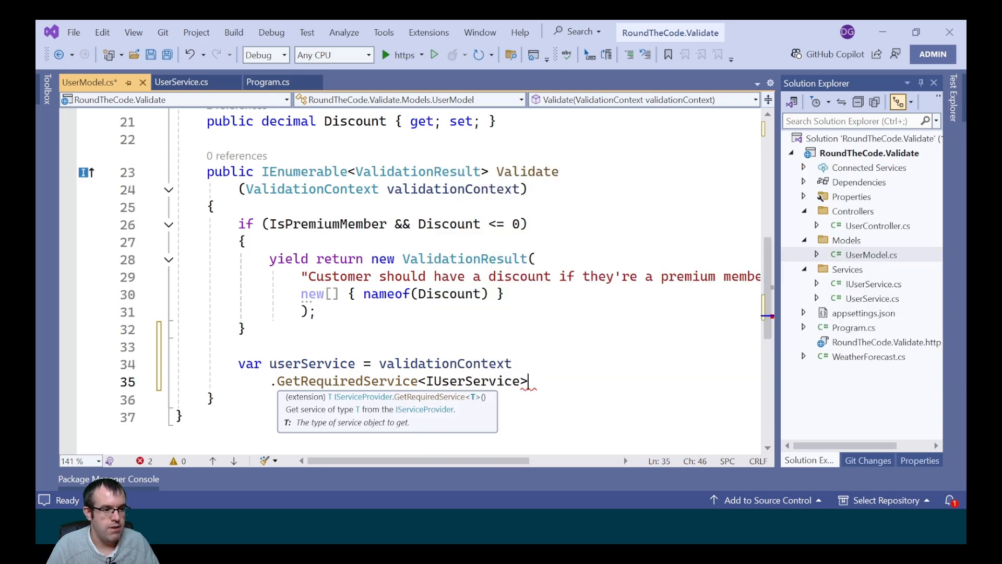
type("if (userService.do")
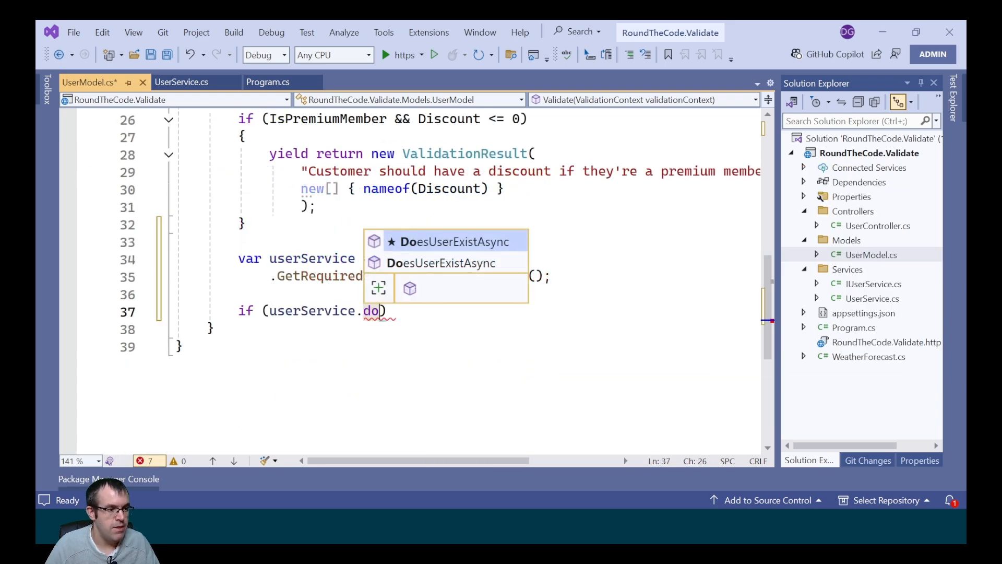
key("Tab")
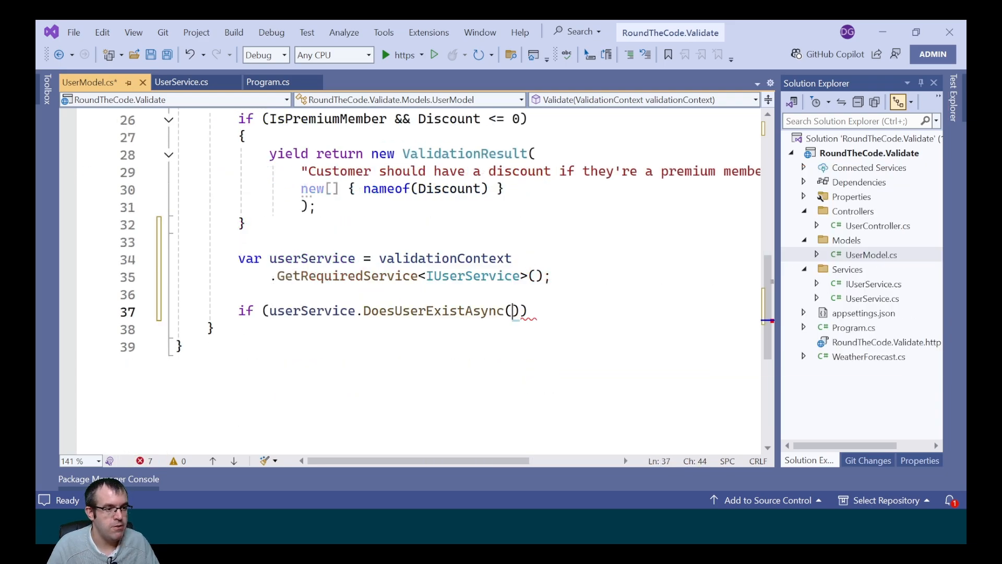
type("Email")
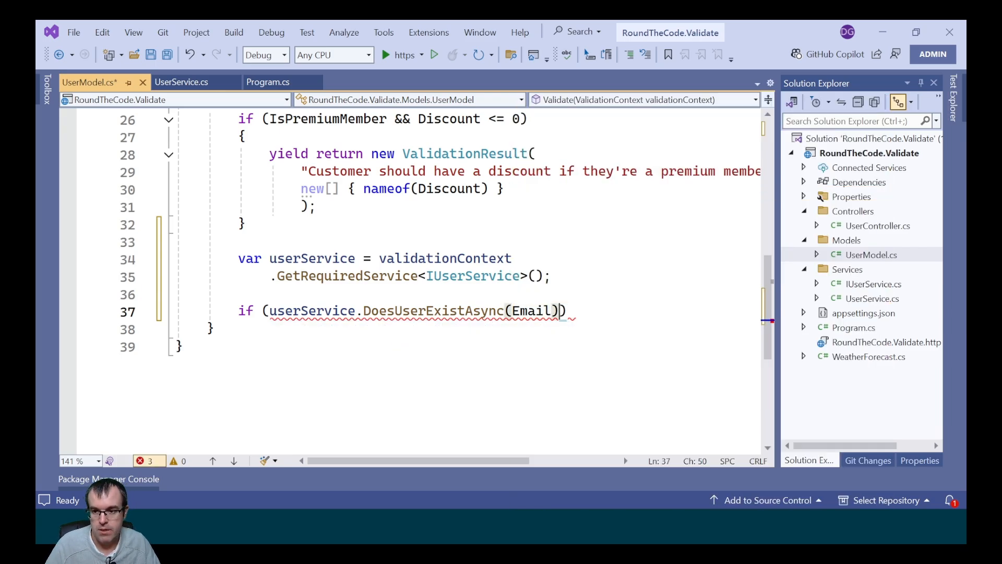
type(".Result")
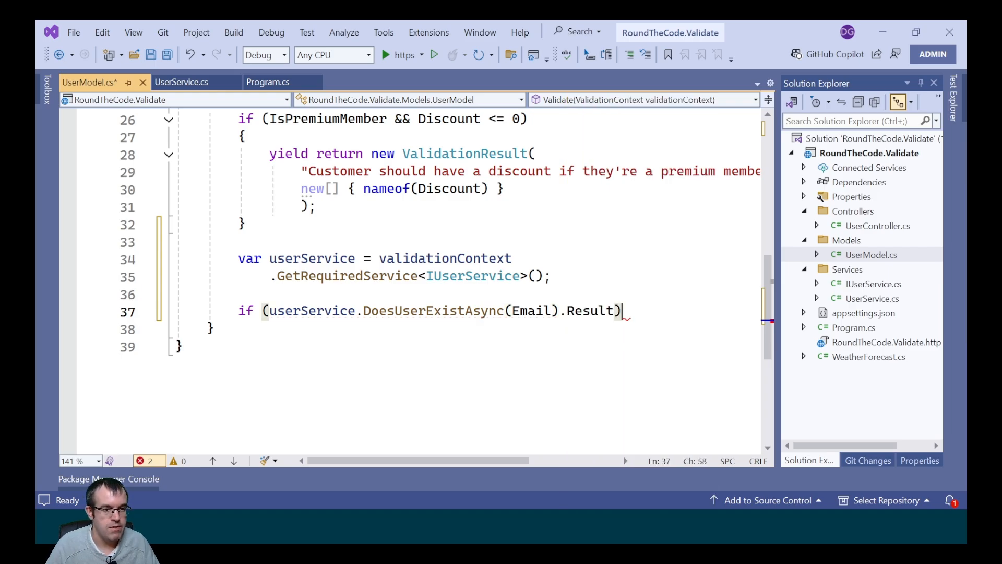
Step: After checking UserService, yield a 'Customer exists' ValidationResult with nameof(UserModel...)
left_click(179, 82)
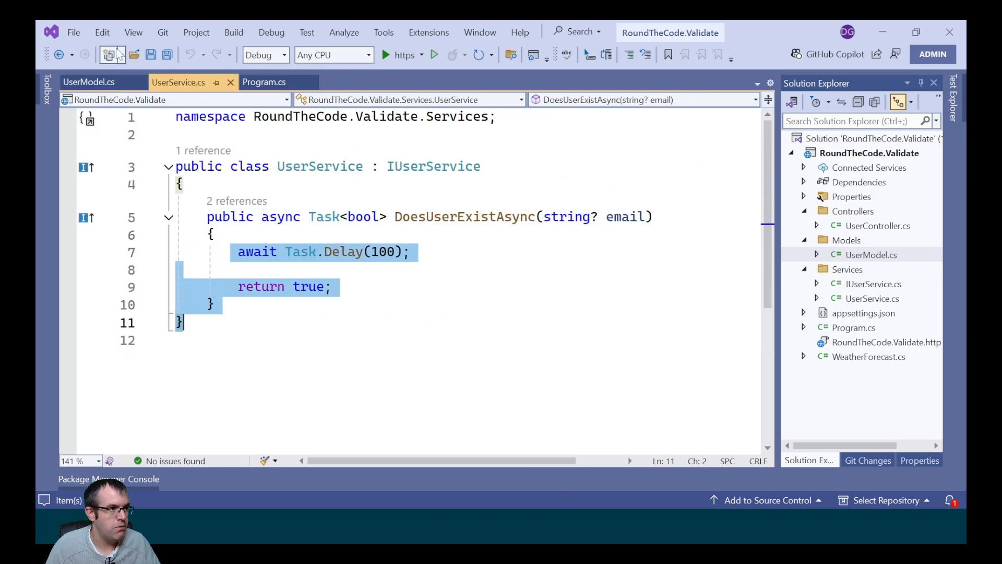
left_click(78, 83)
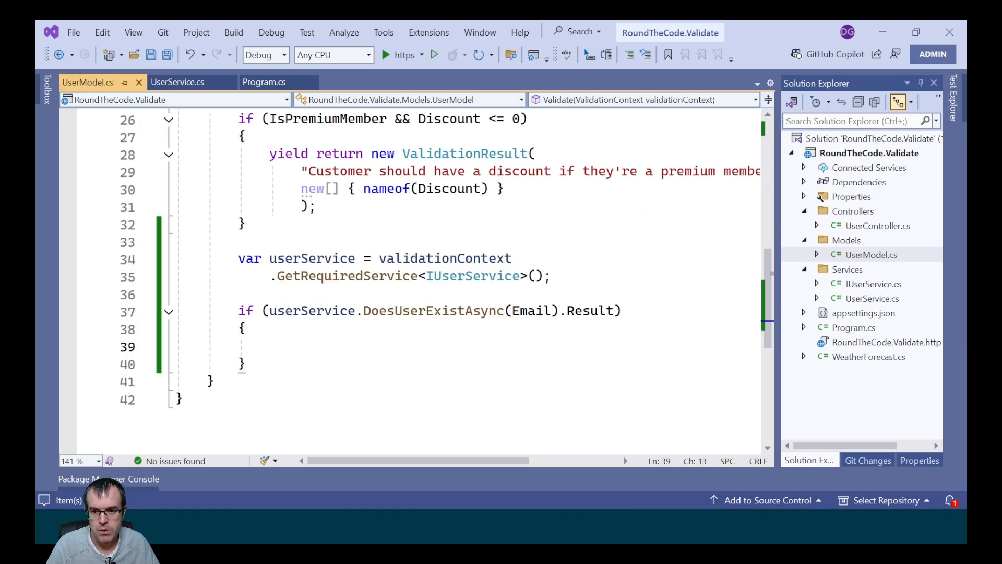
type("yield ne")
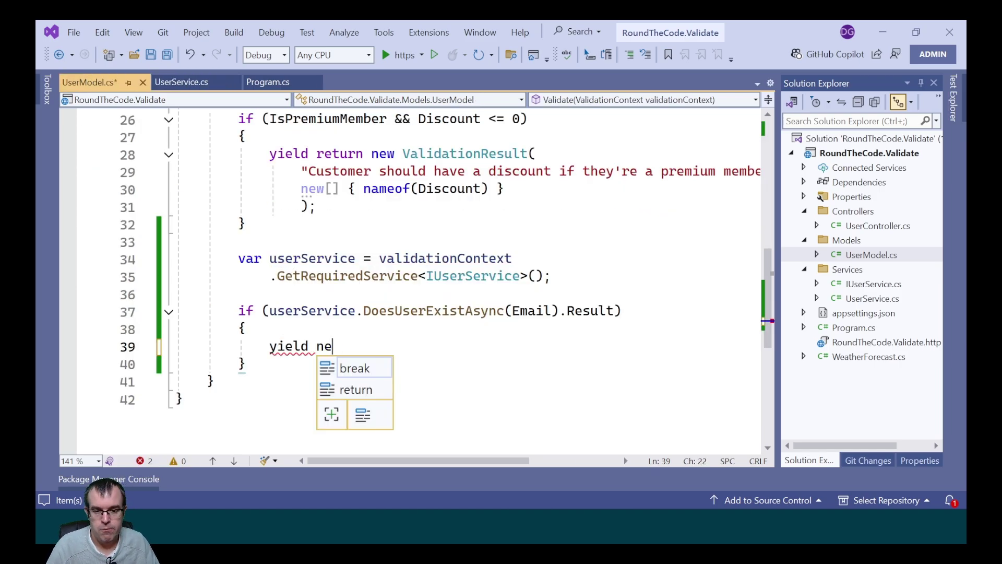
type("return new ValidationResult(")
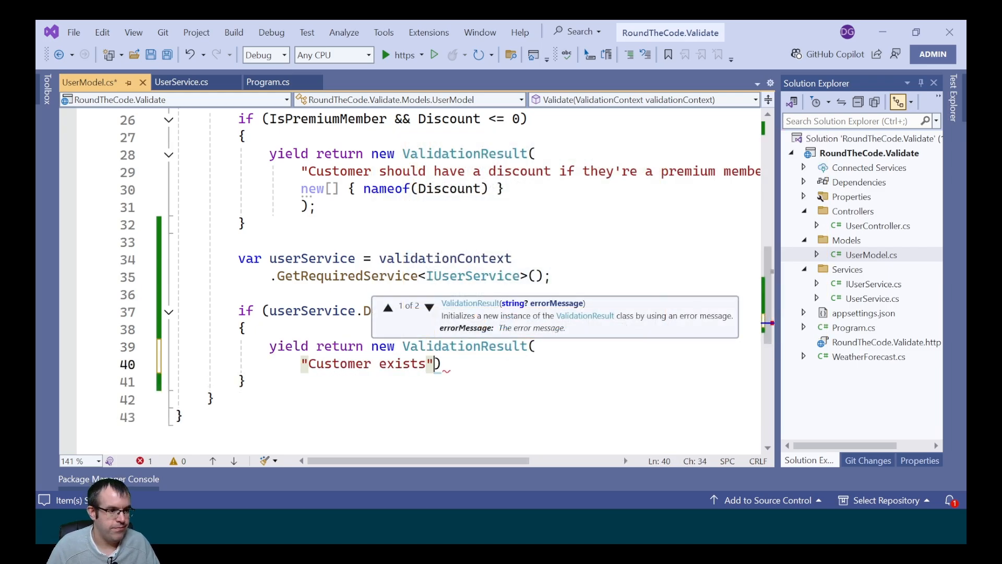
type(",")
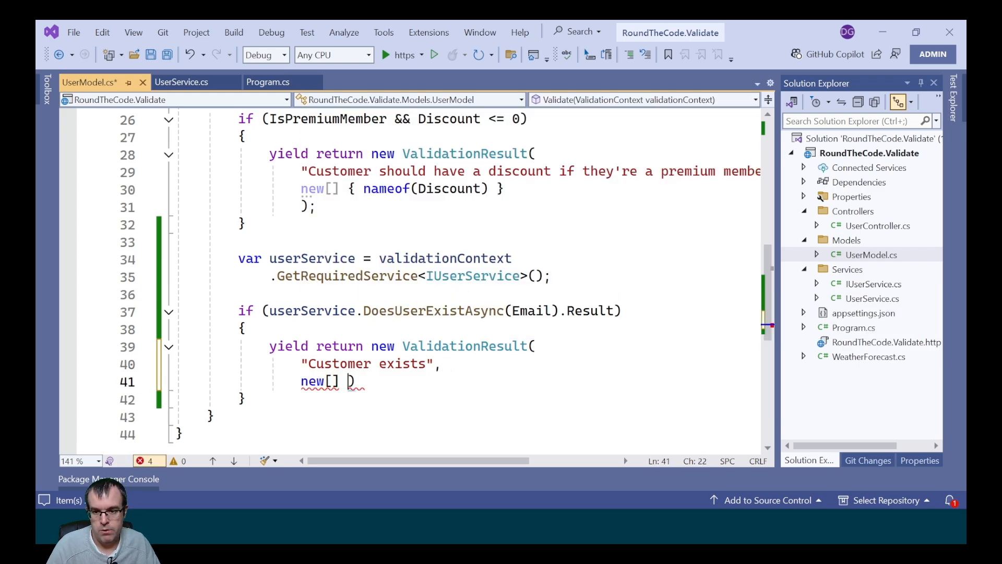
type("nameof(")
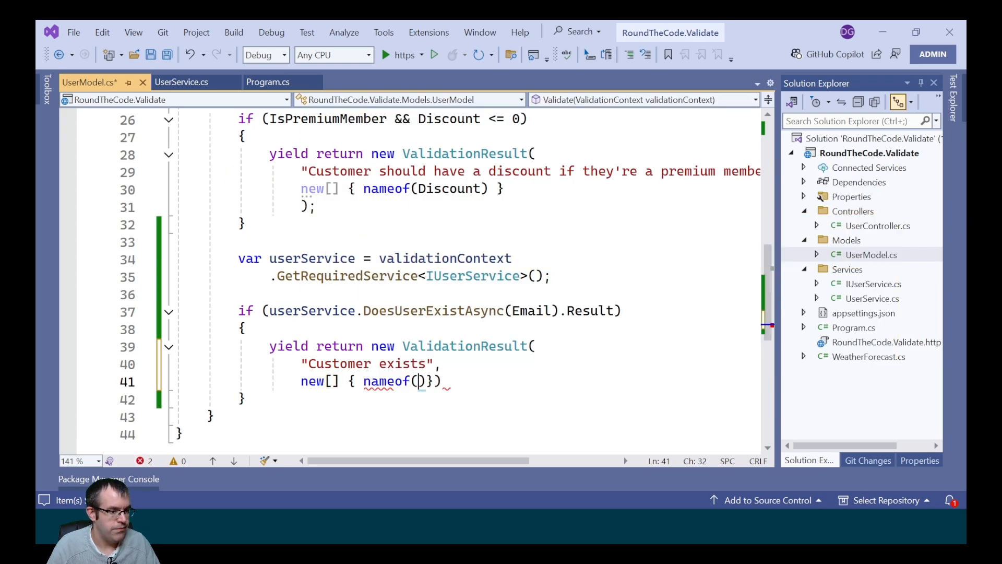
type("UserModel")
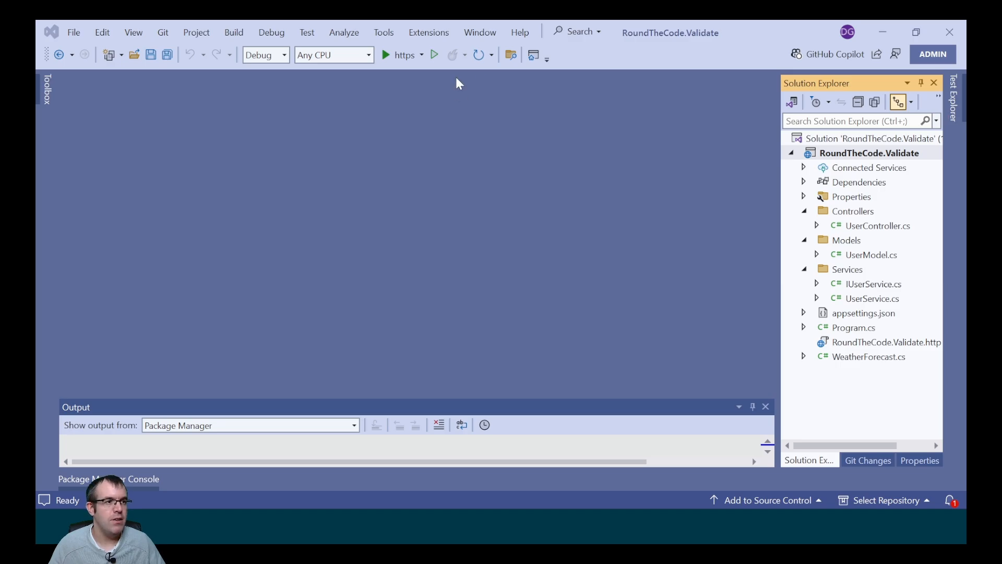
Step: Search NuGet for FluentValidation and install DependencyInjectionExtensions, accepting the license
left_click(383, 31)
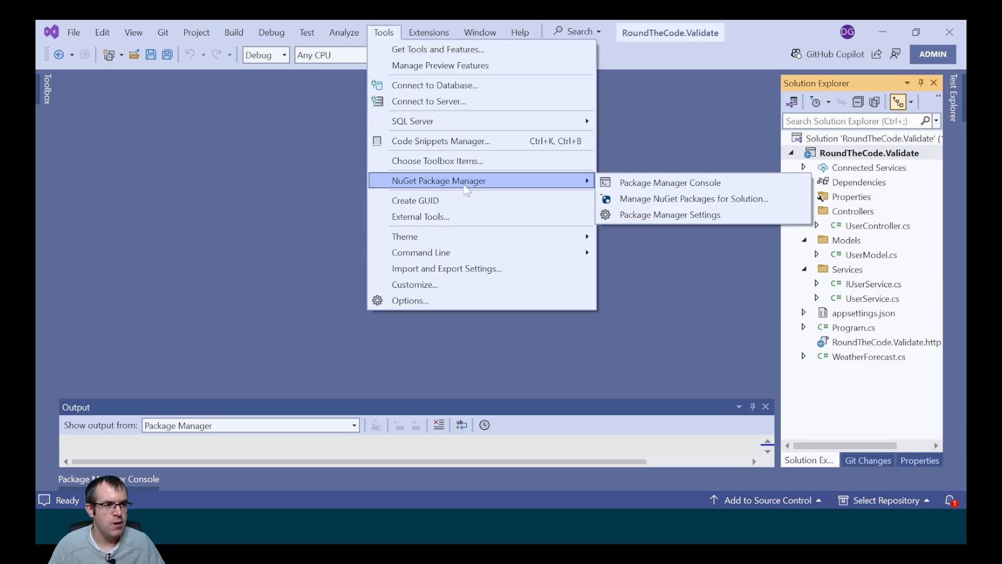
left_click(693, 198)
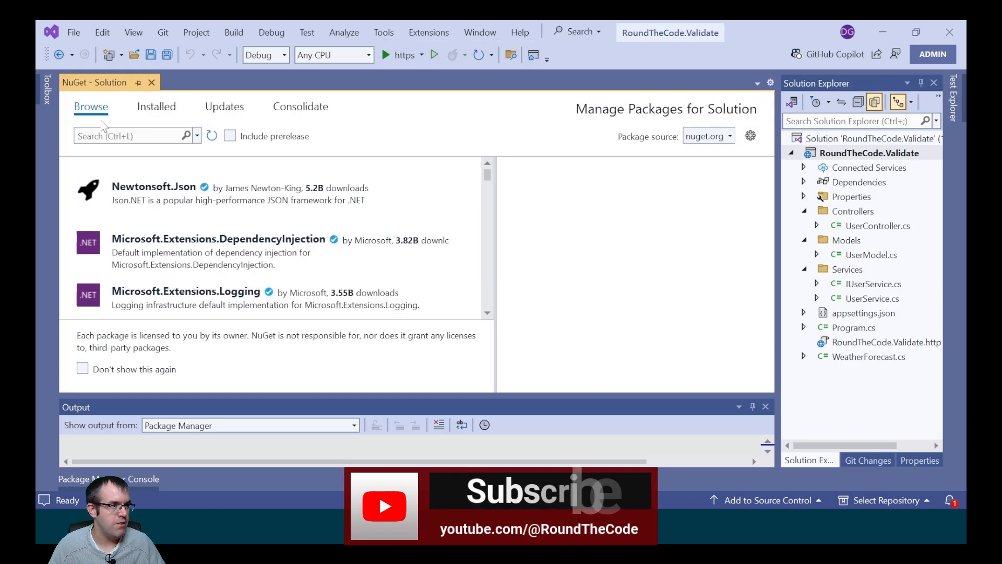
type("Flue")
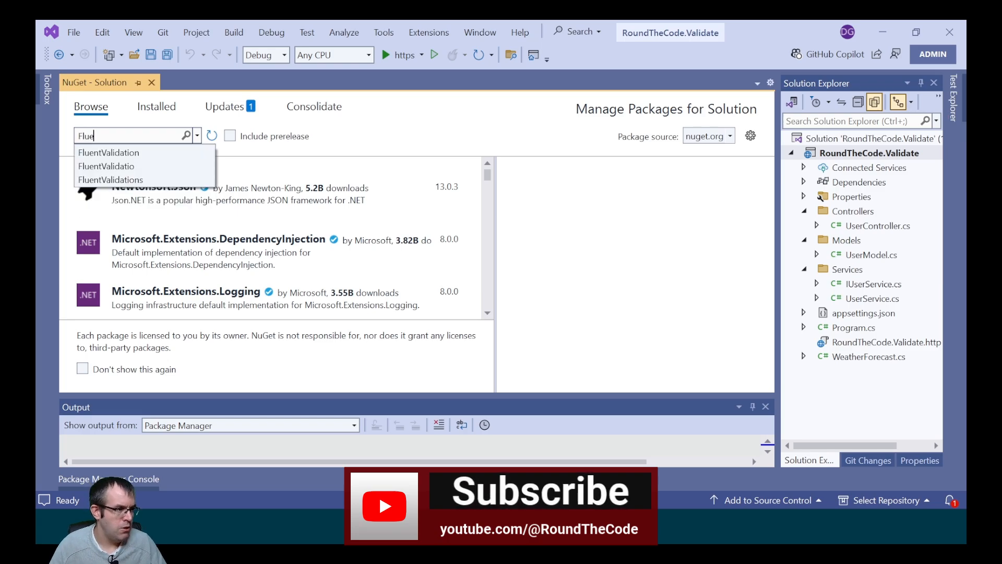
left_click(107, 152)
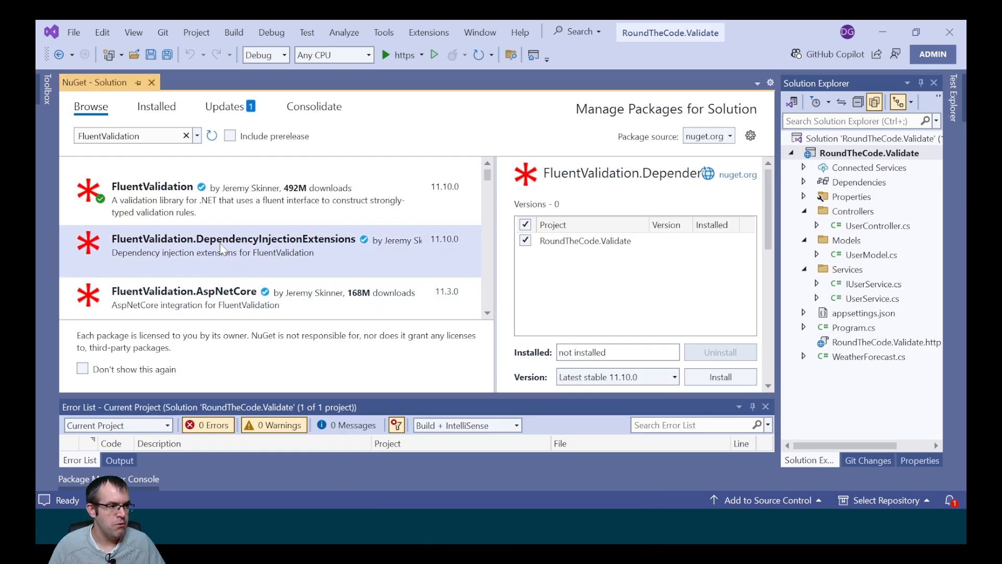
mouse_move(566, 262)
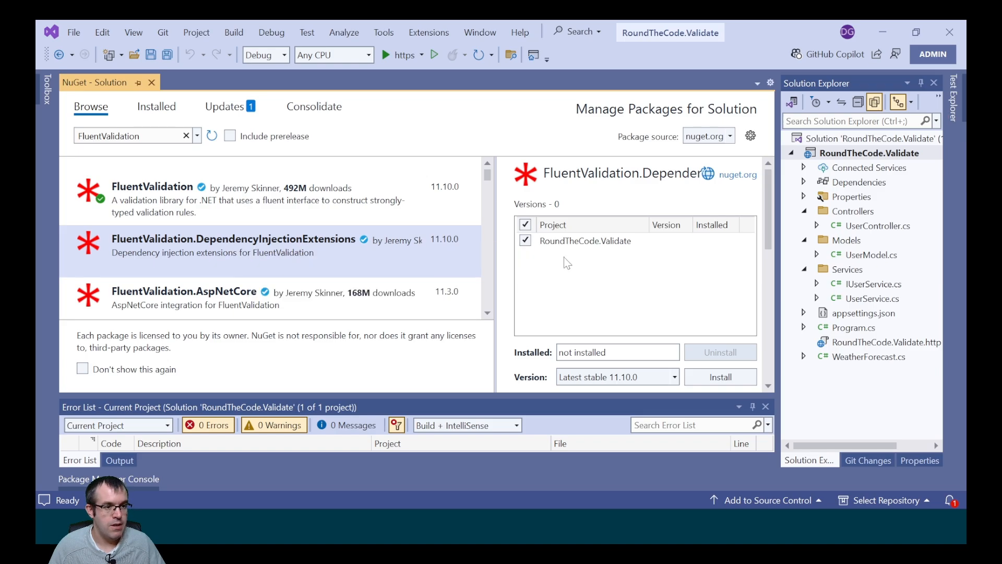
left_click(720, 376)
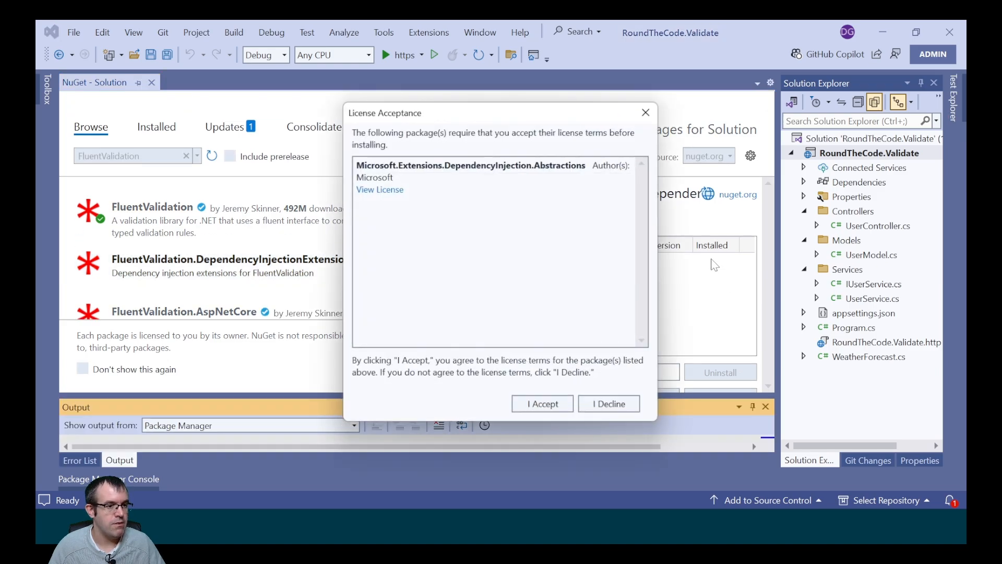
left_click(543, 402)
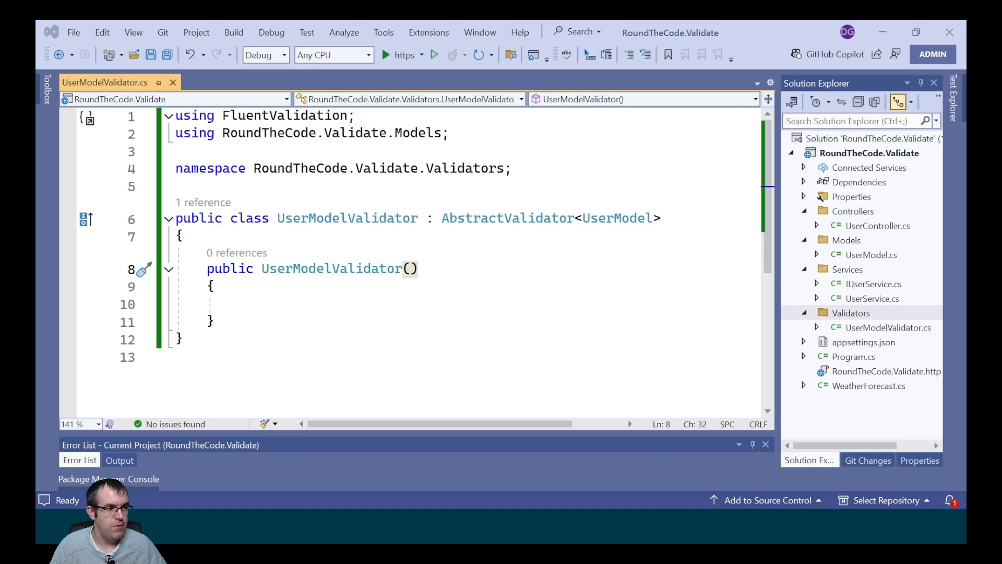
Step: Add RuleFor(user => user.Name) with NotEmpty and MaximumLength(50), each with a WithMessage
double_click(346, 218)
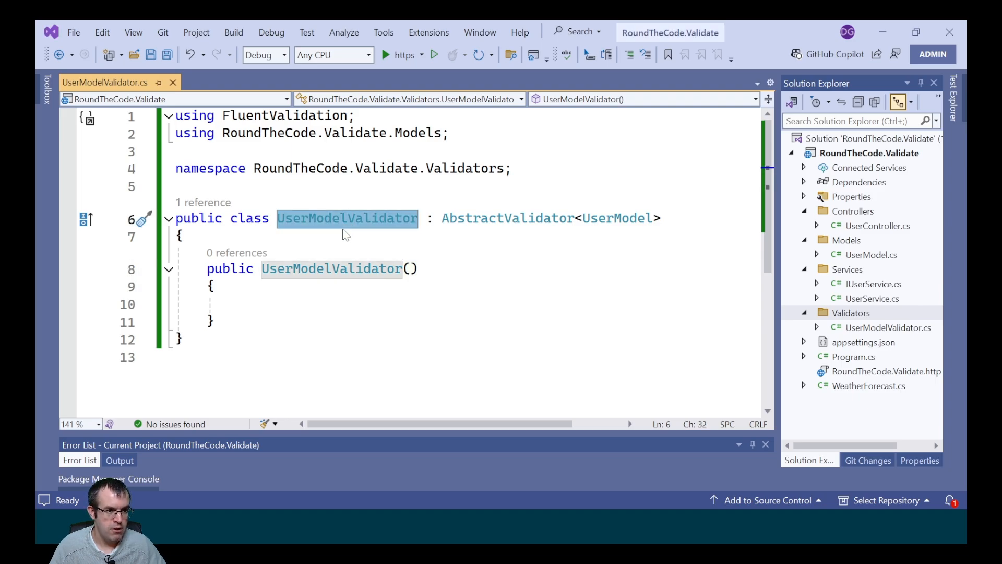
mouse_move(473, 225)
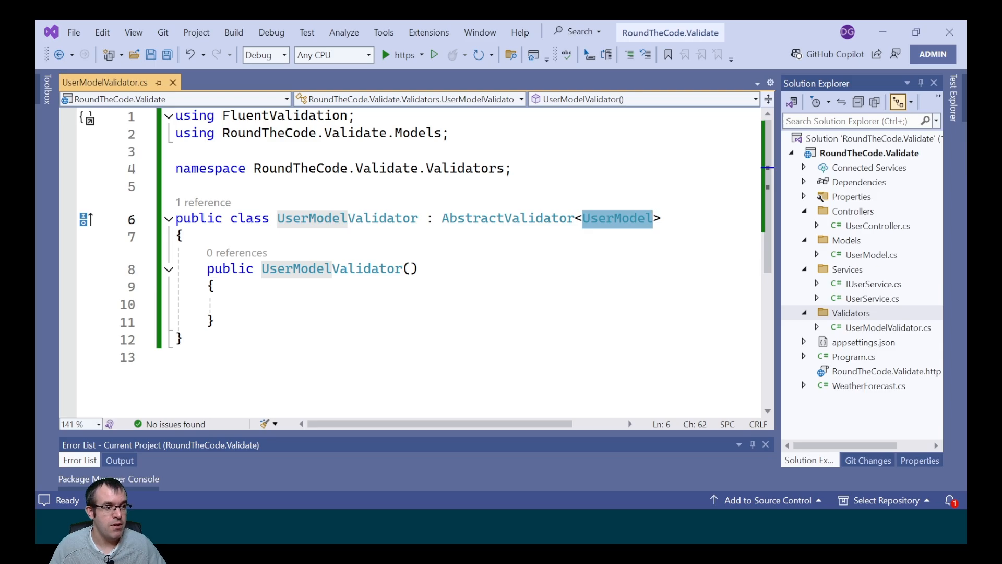
type("RuleFor(")
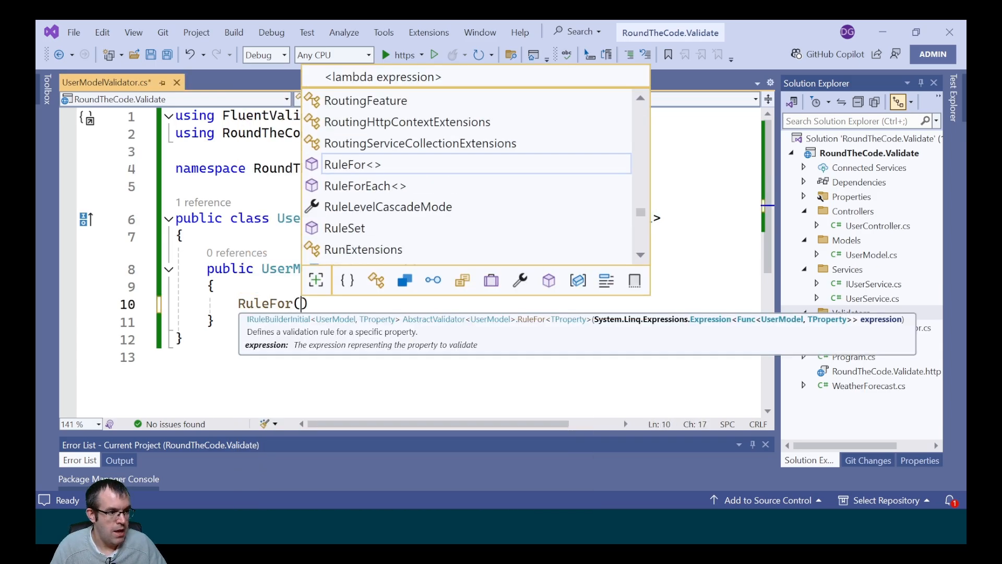
type("u")
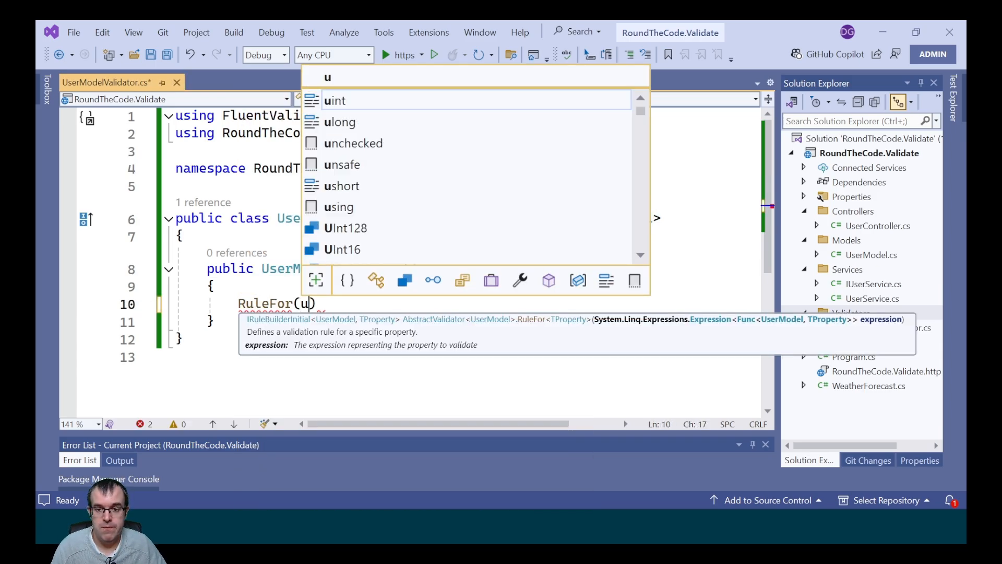
type("ser => user.Name")
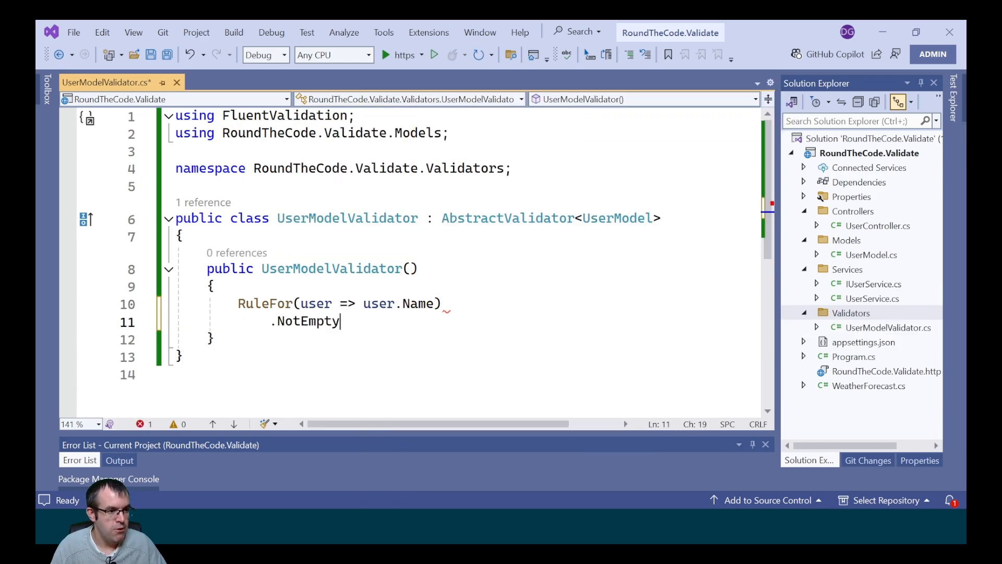
type("().wi")
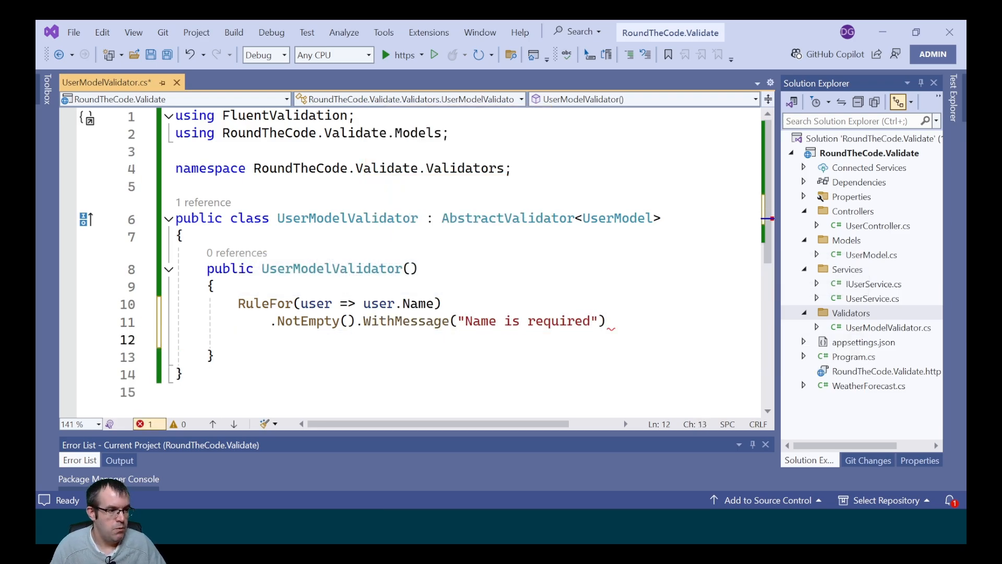
type(".MaximumLength(t5)")
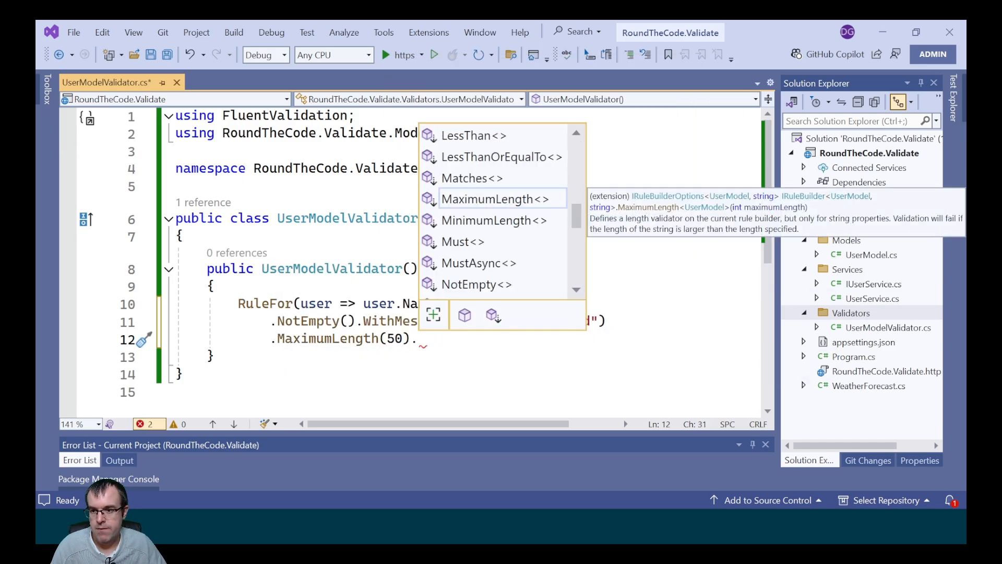
type("WithMessage(\"Name cannot exceed 50 characters\");")
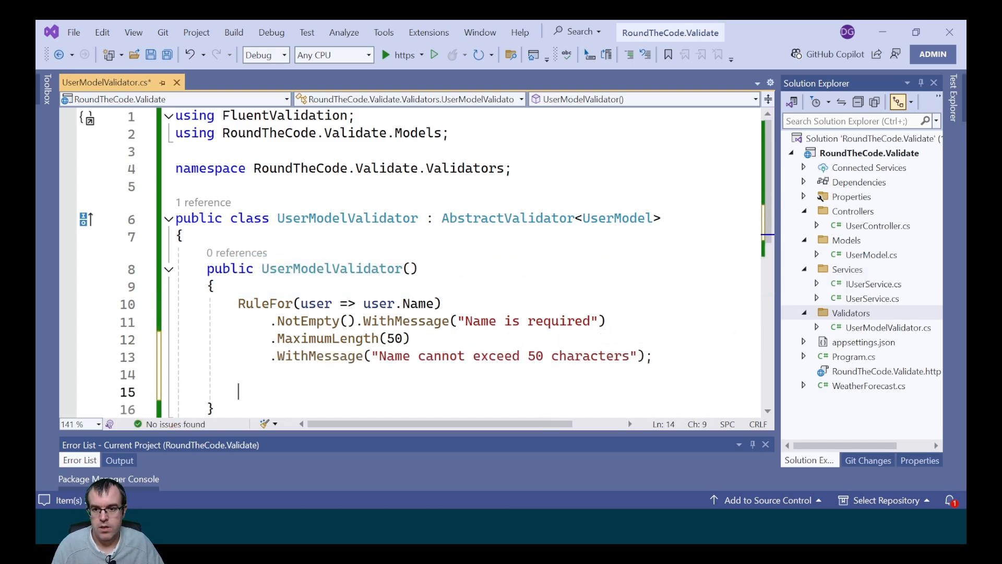
Step: Add RuleFor(user => user.Age).InclusiveBetween(18, 100) and an Email rule, each with a message
type("RuleFor")
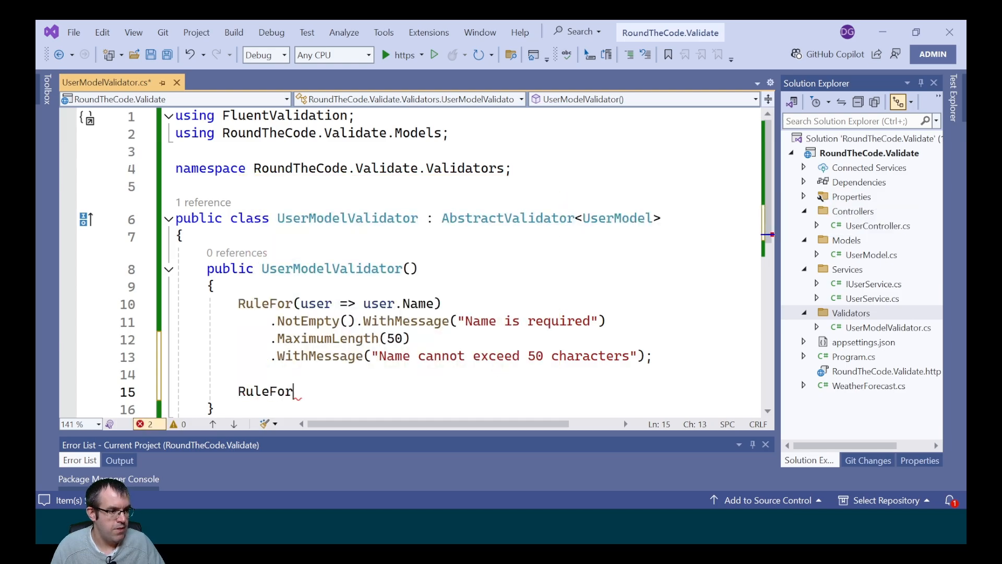
type("(user => user.")
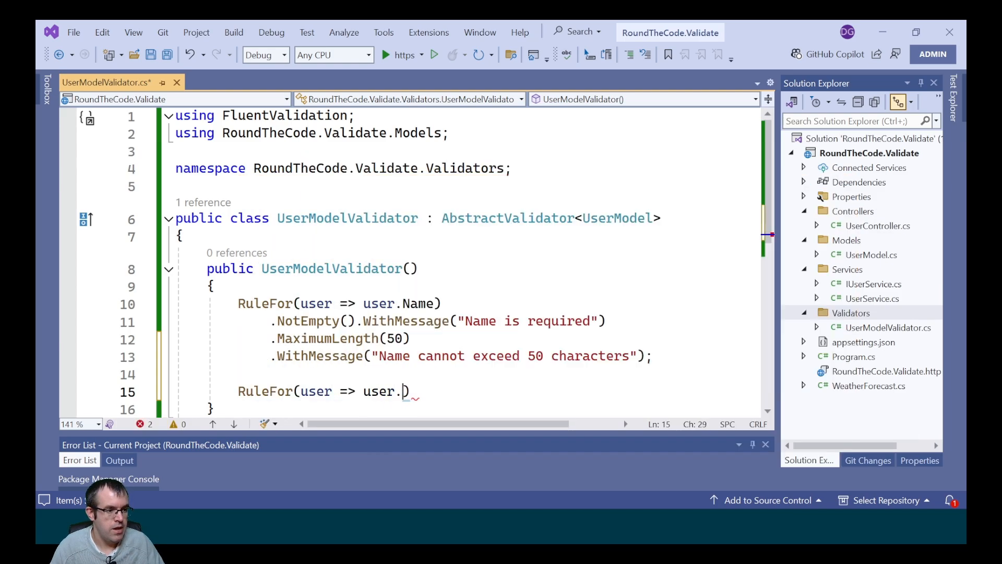
type(".in")
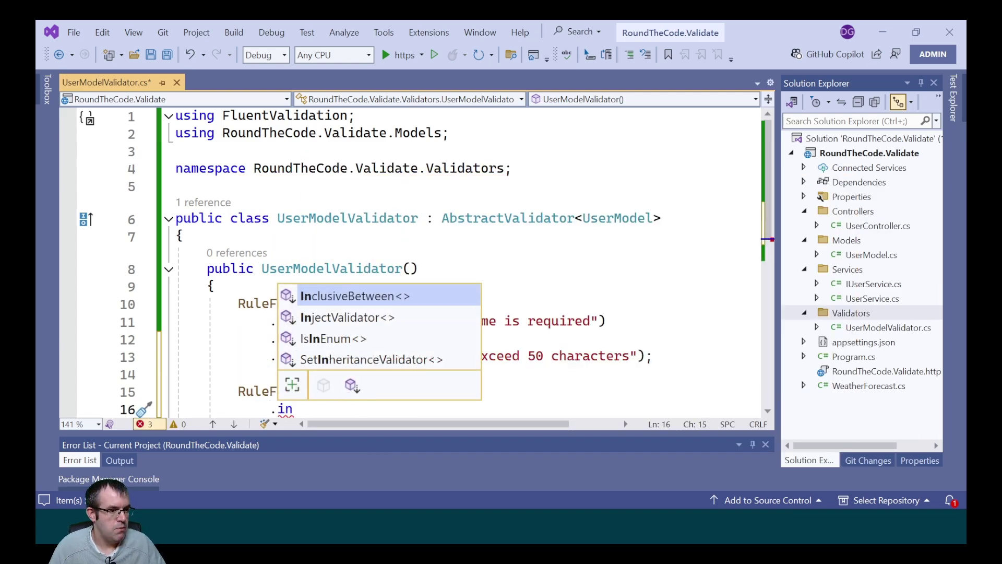
type("InclusiveBetween(18, 100")
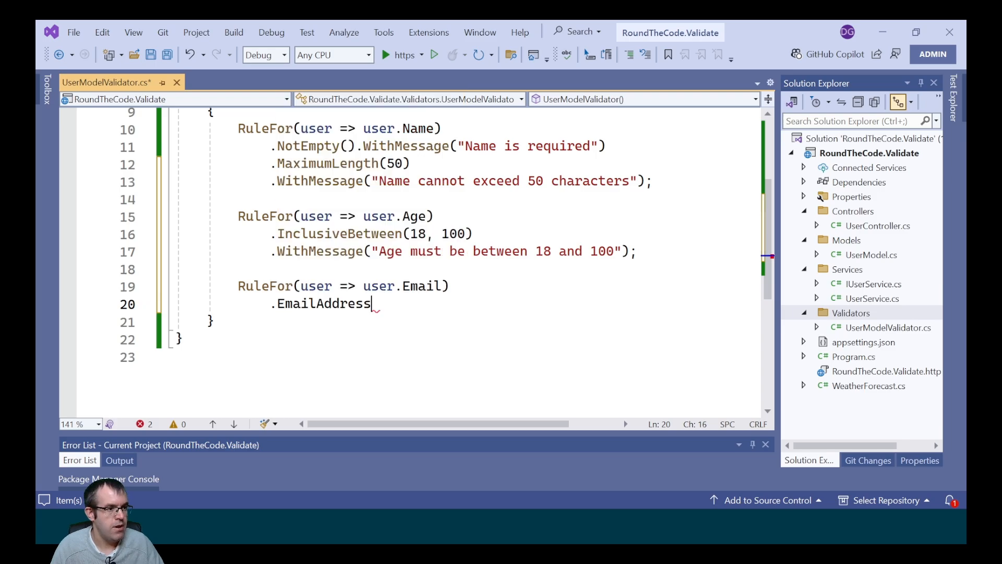
type("()")
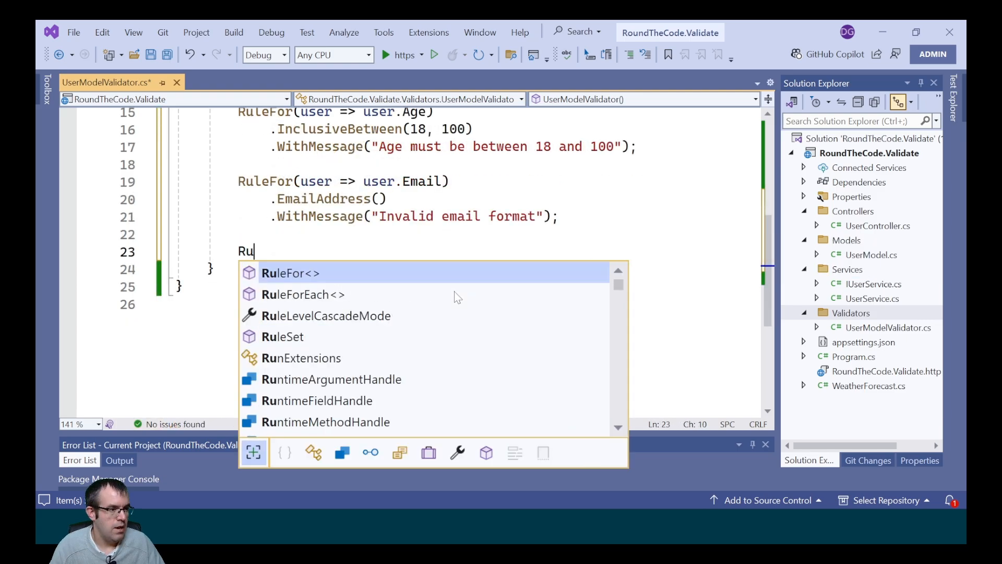
Step: Add RuleFor(Discount).GreaterThan(0).When(IsPremiumMember) with an 'if a premium...' message
type("ef")
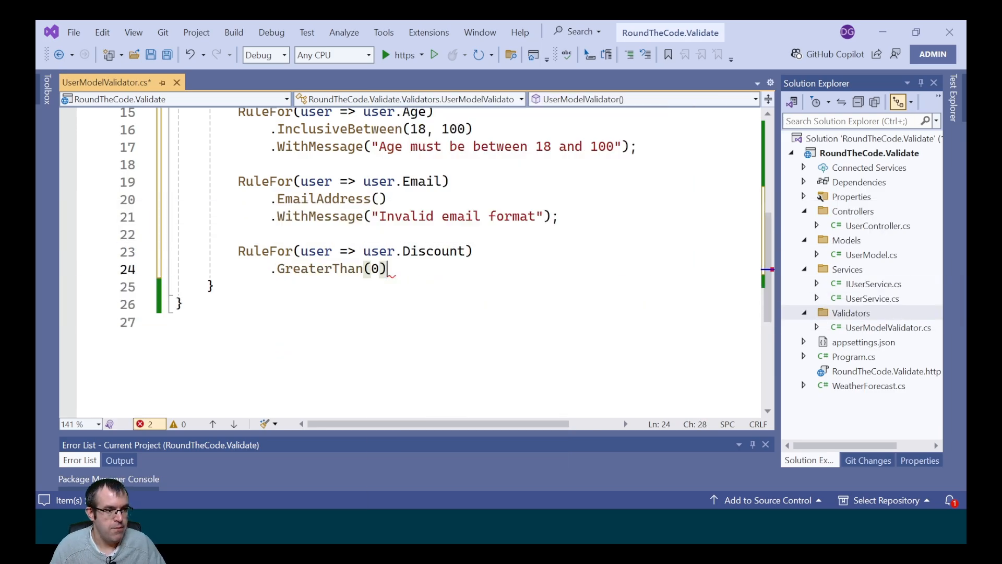
type(".wh")
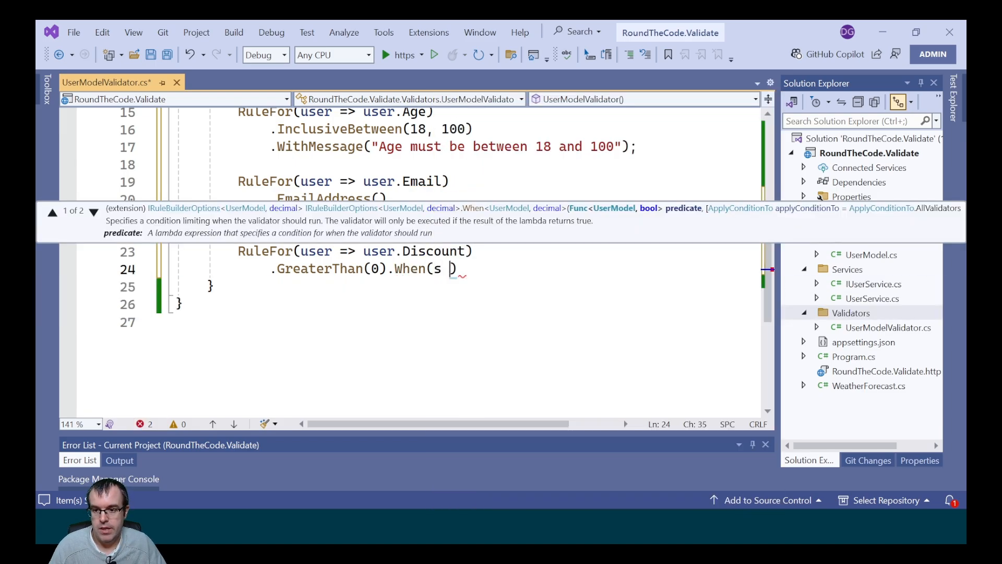
type("=> s.")
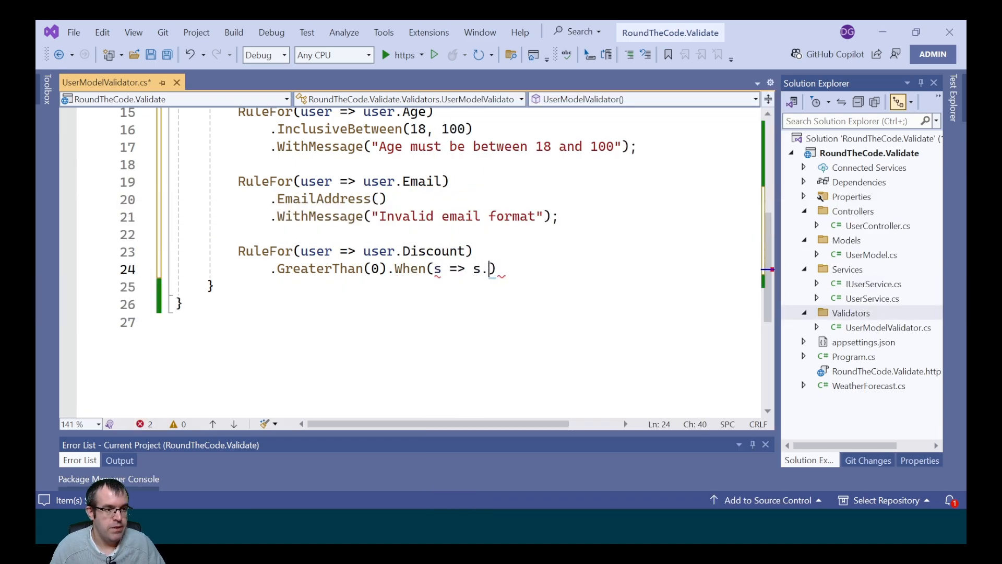
type("IsPremiumMember)")
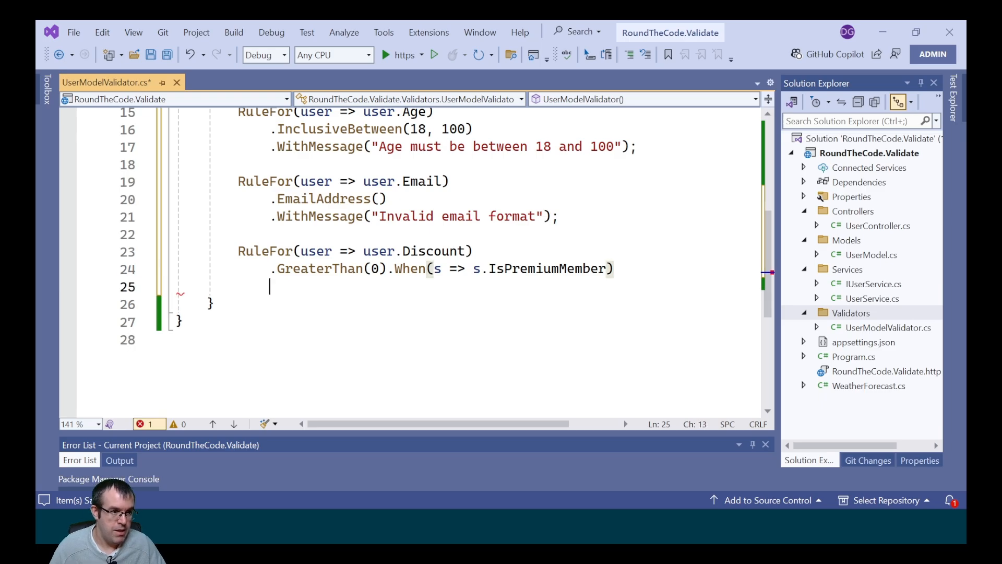
type(".WithMessage(\"Customer should have a discount")
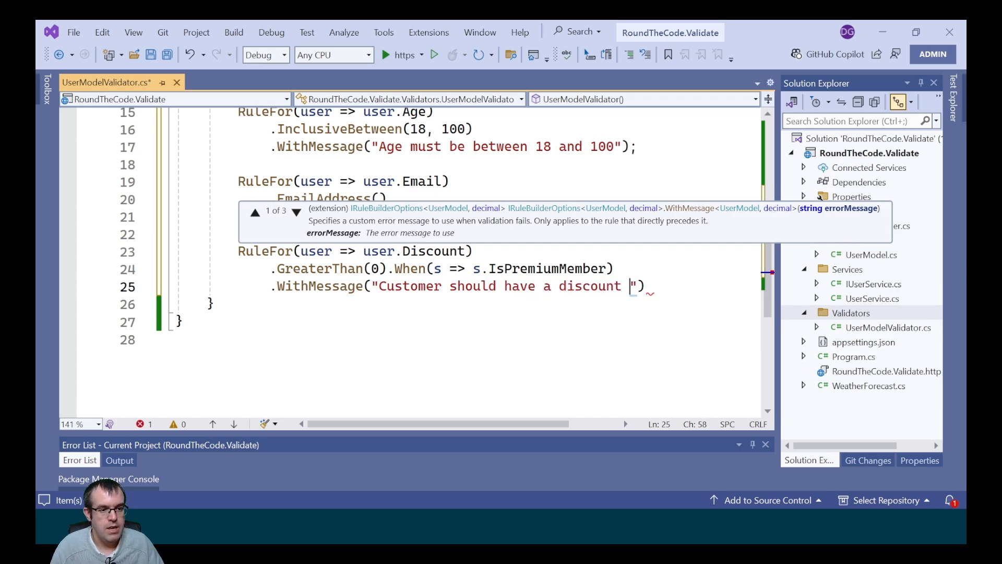
type("if a premium")
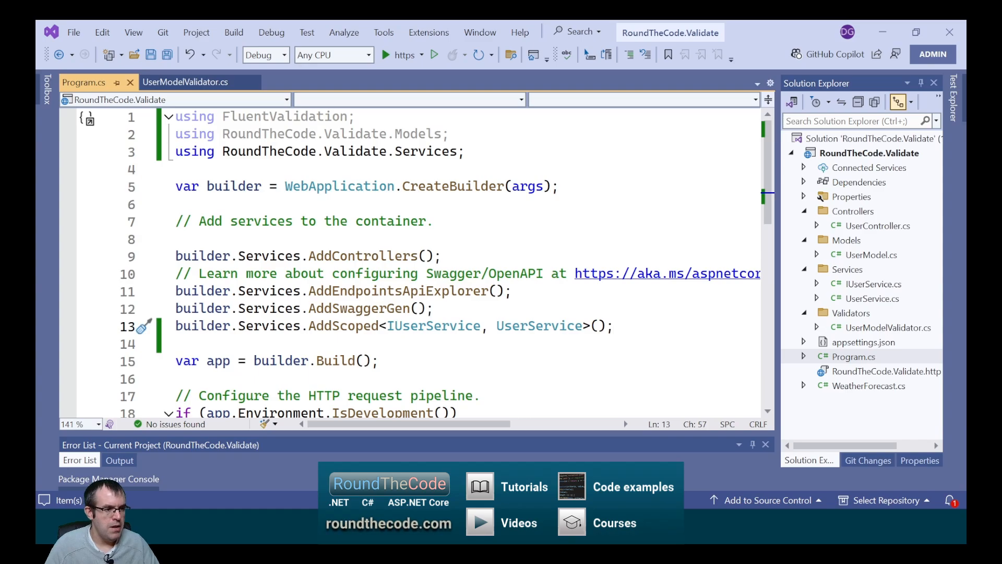
Step: Add builder.Services.AddScoped<IValidator<UserModel>, UserModelValidator>() in Program.cs
type("builder.Services.AddScoped<>")
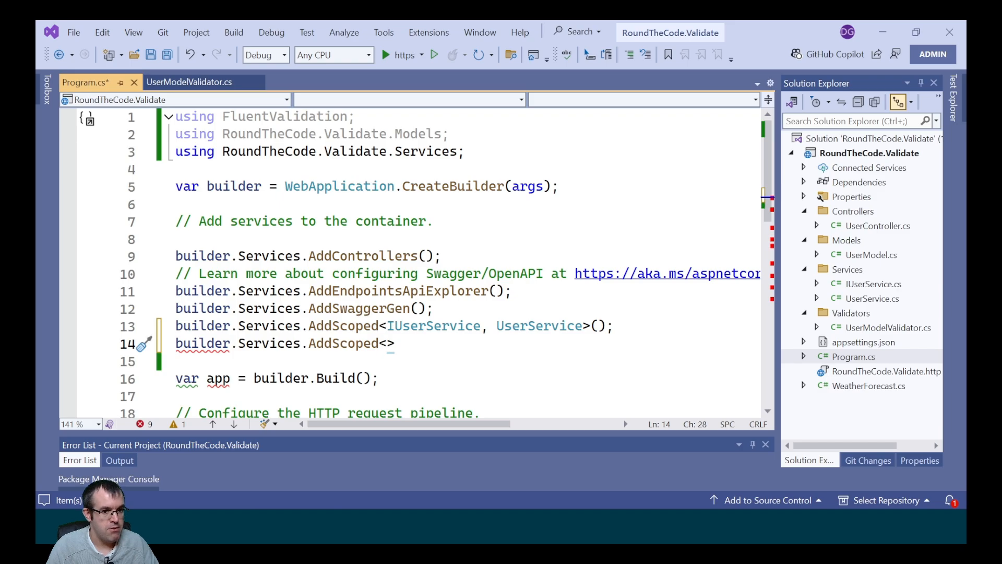
type("IValidator")
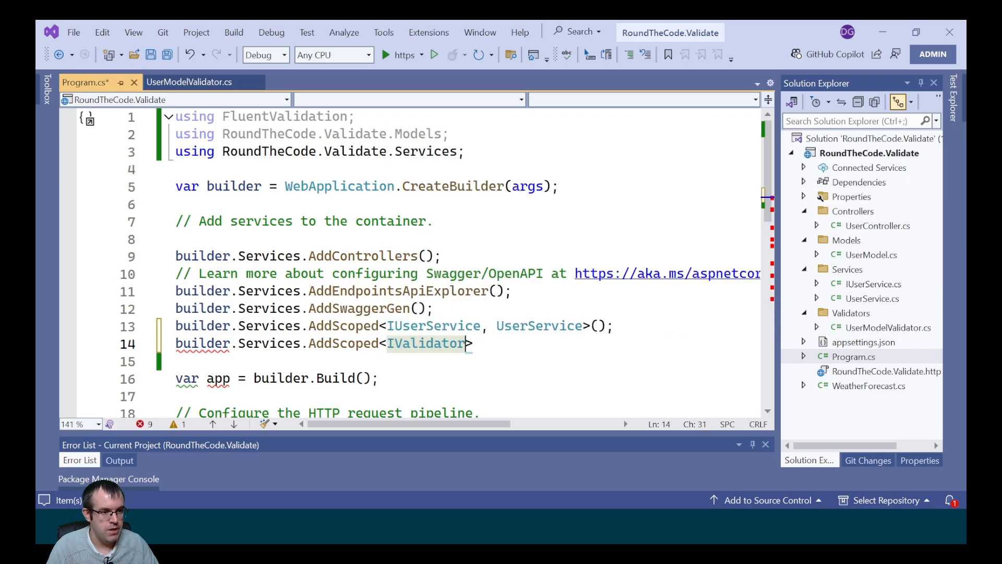
type("<UserM")
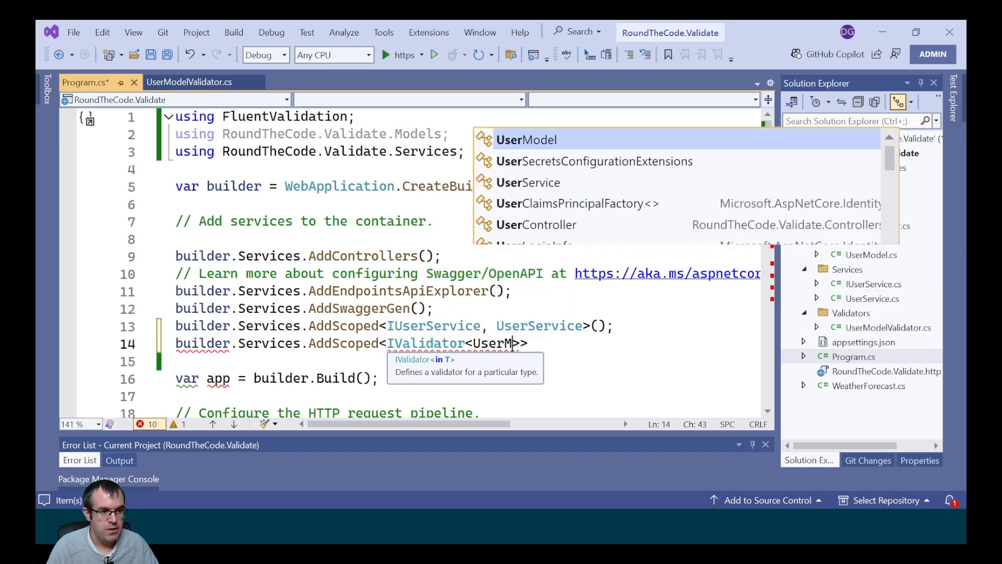
key("Tab")
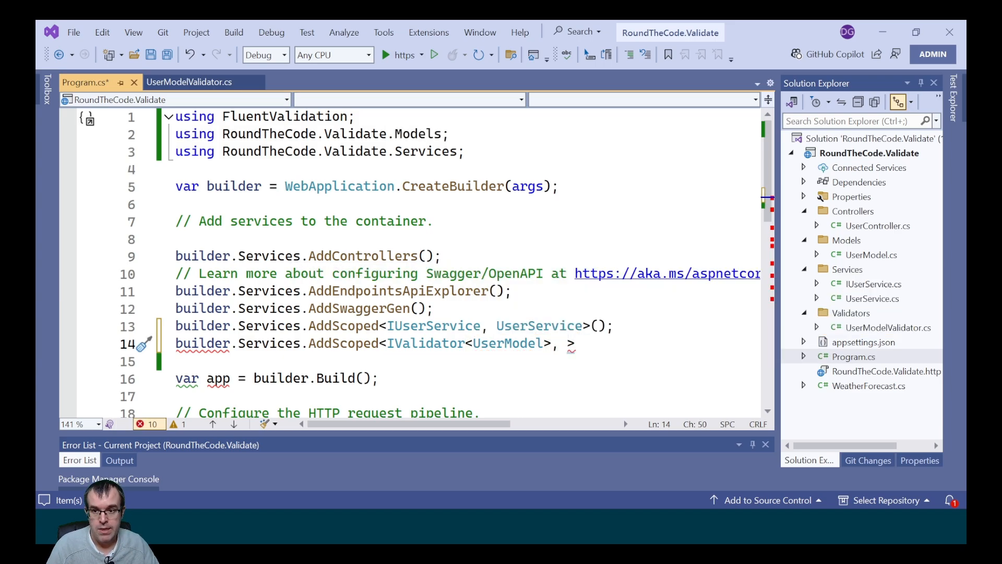
type("Userm")
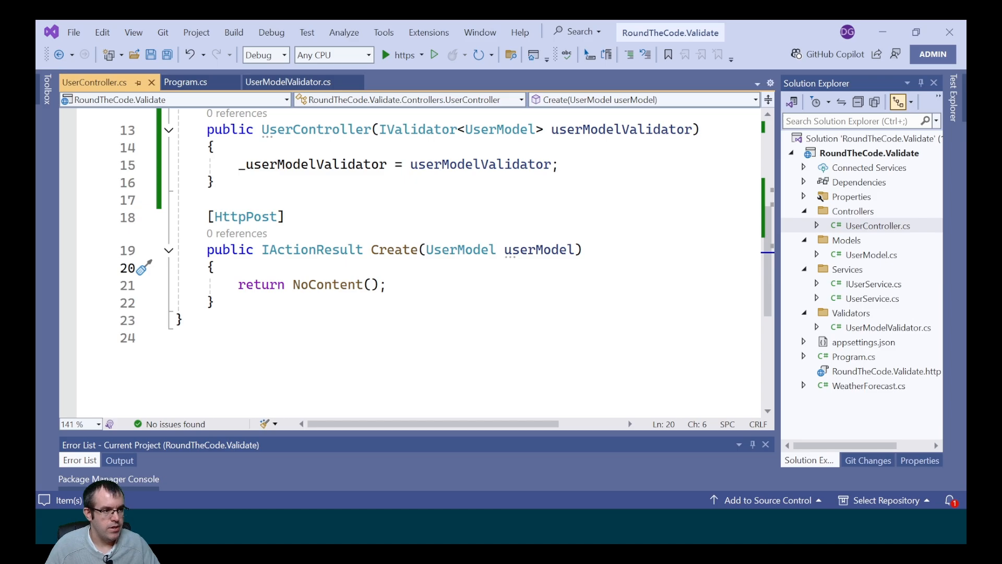
Step: Validate userModel via _userModelValidator.Validate and check if the result is invalid
key("Enter")
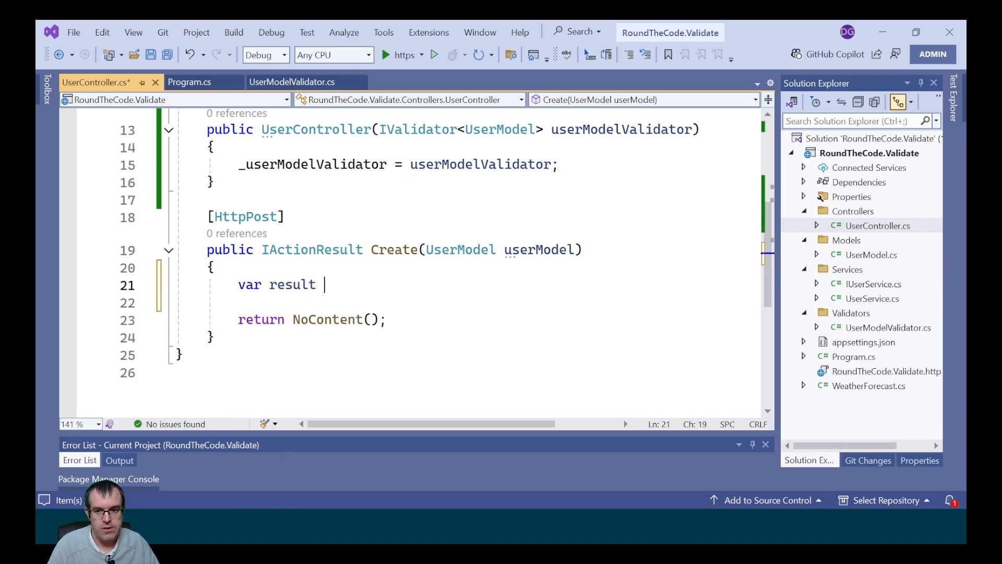
type("= _userModelValidator")
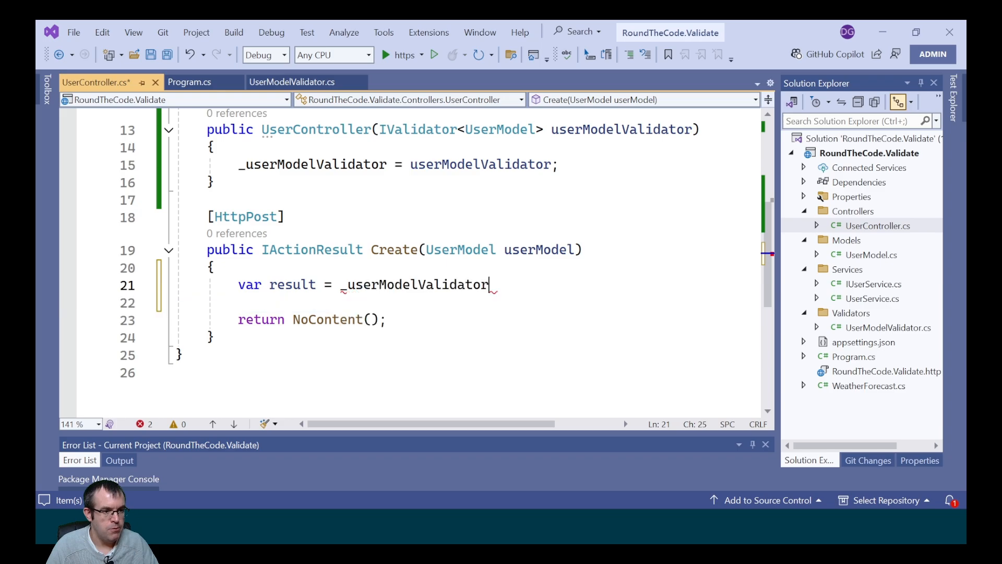
type(".Validate(u")
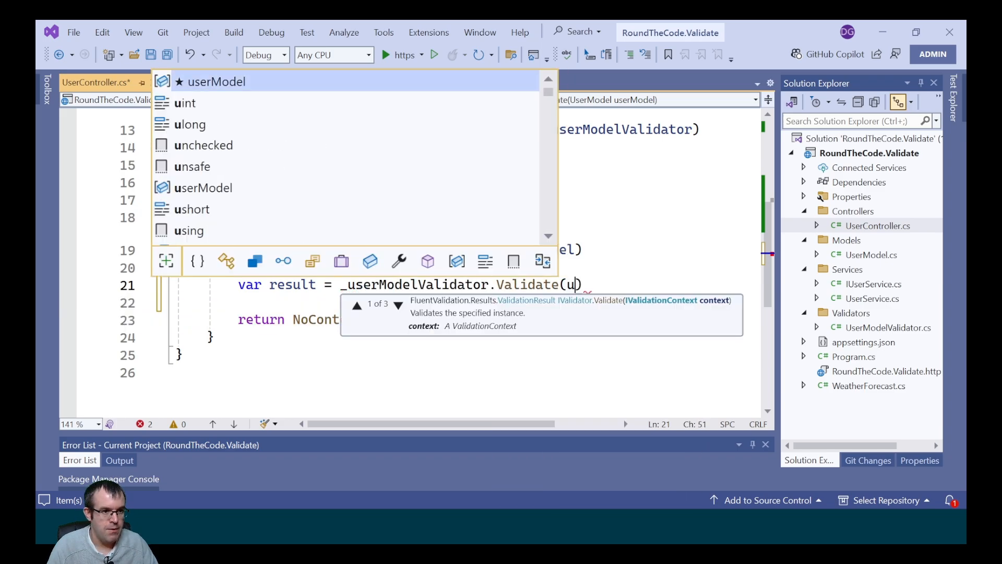
type("serModel)")
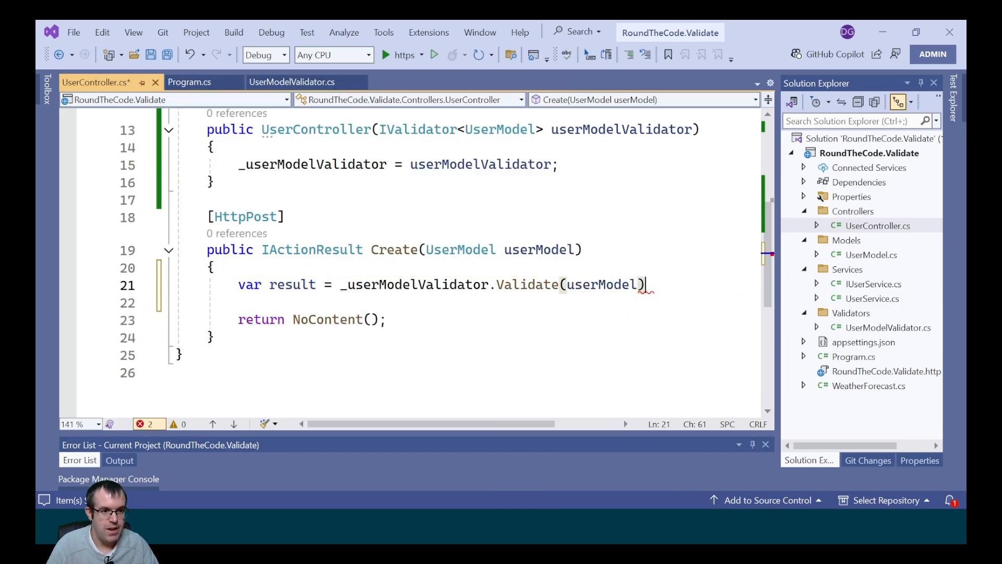
type("if (!result.IsValid")
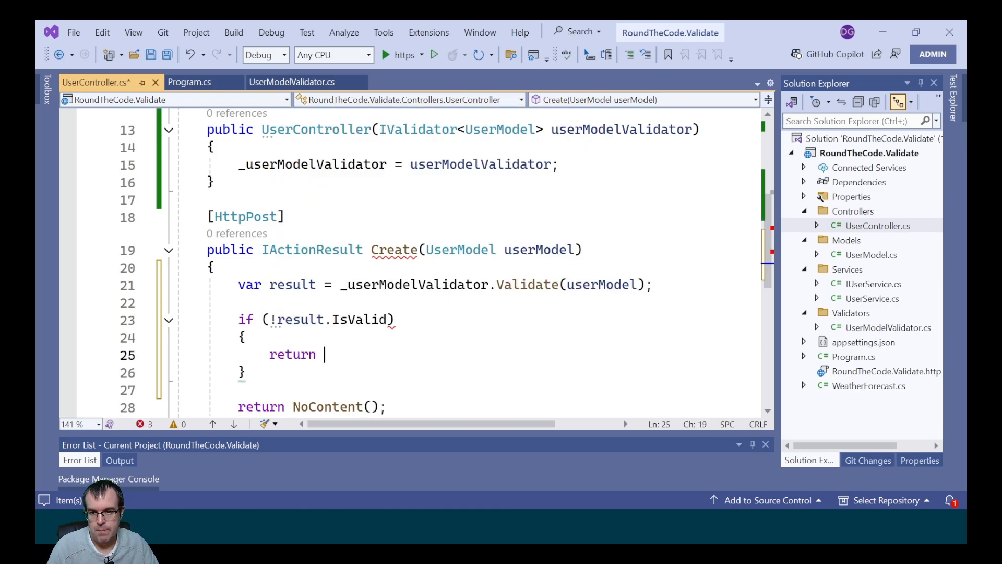
Step: Return BadRequest of result.Errors selected into { PropertyName, ErrorMessage }
type("BadReques")
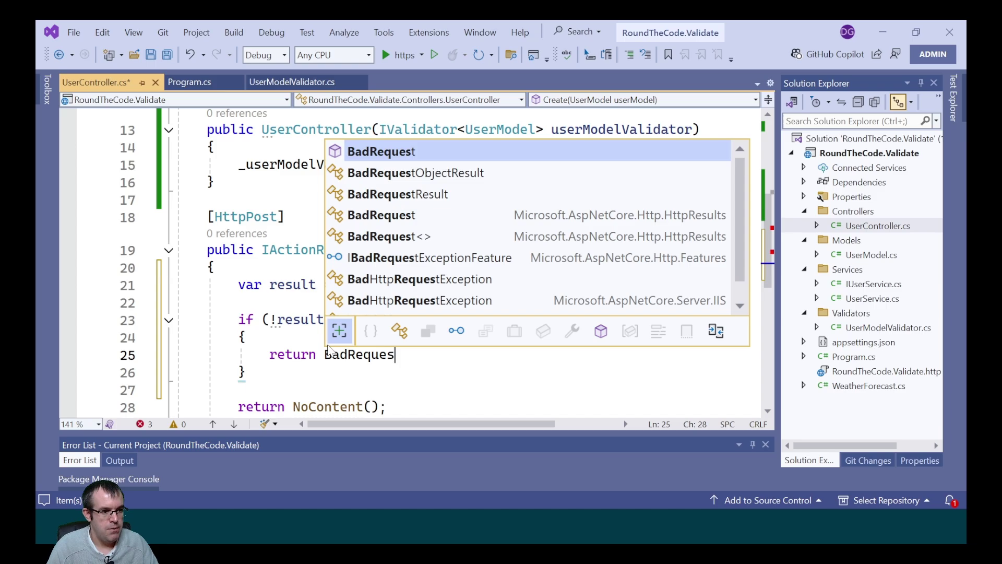
type("(result.e")
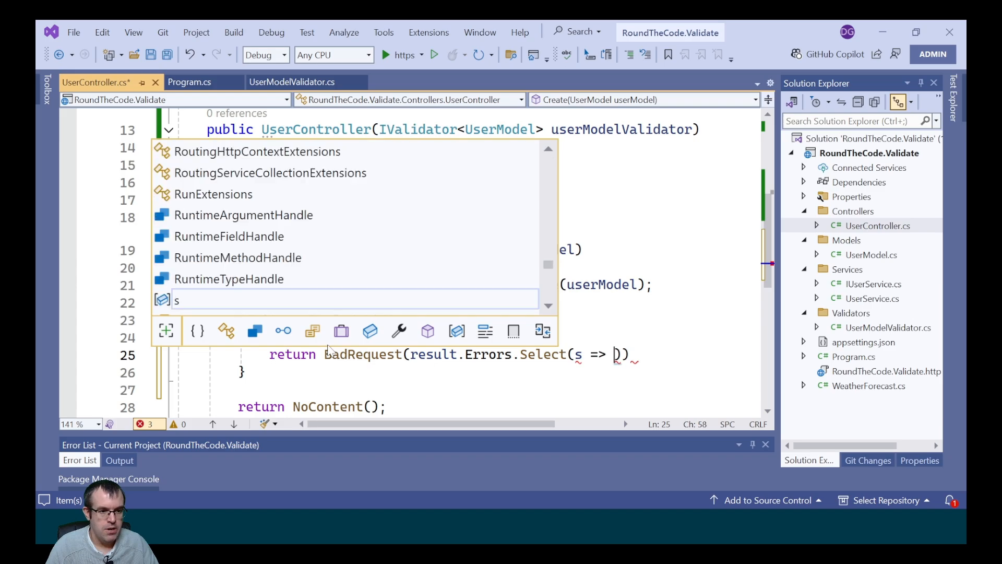
type("new { s.")
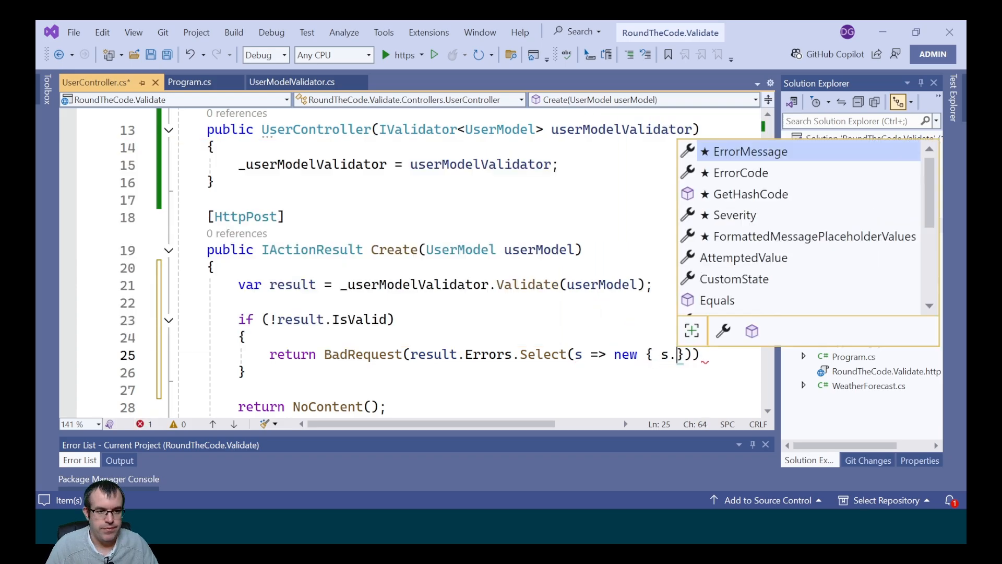
type("PropertyName, s.e")
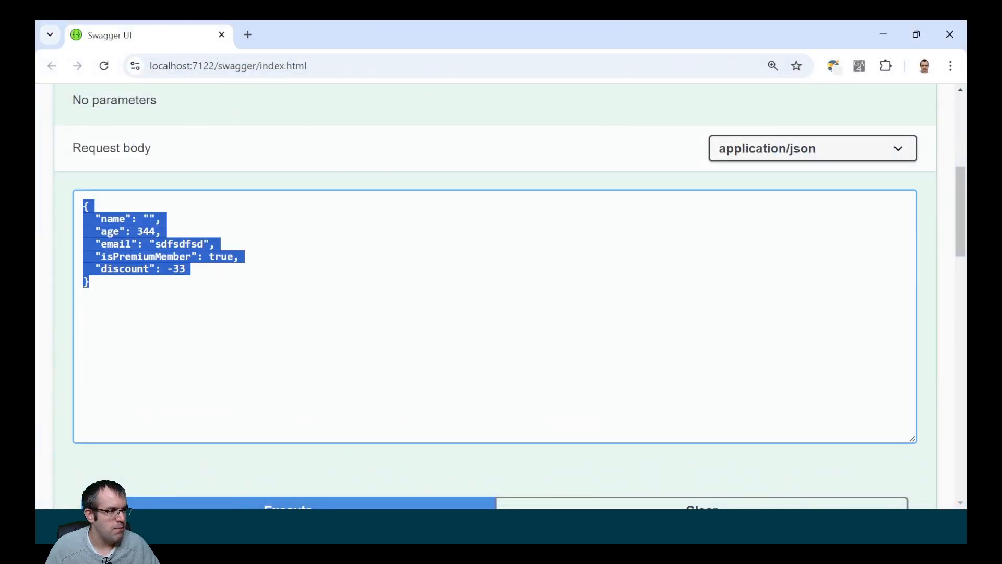
left_click(285, 507)
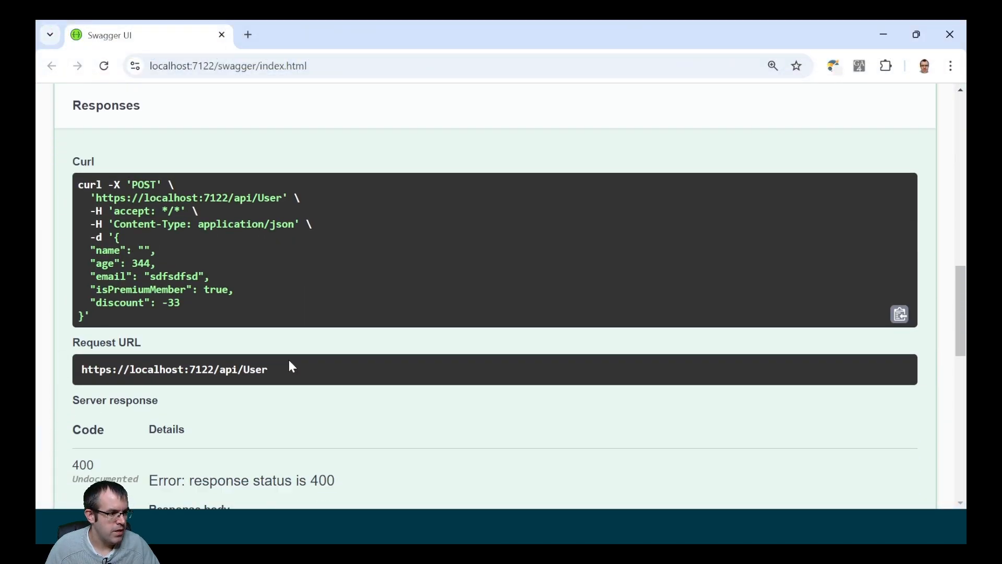
scroll("down", 3)
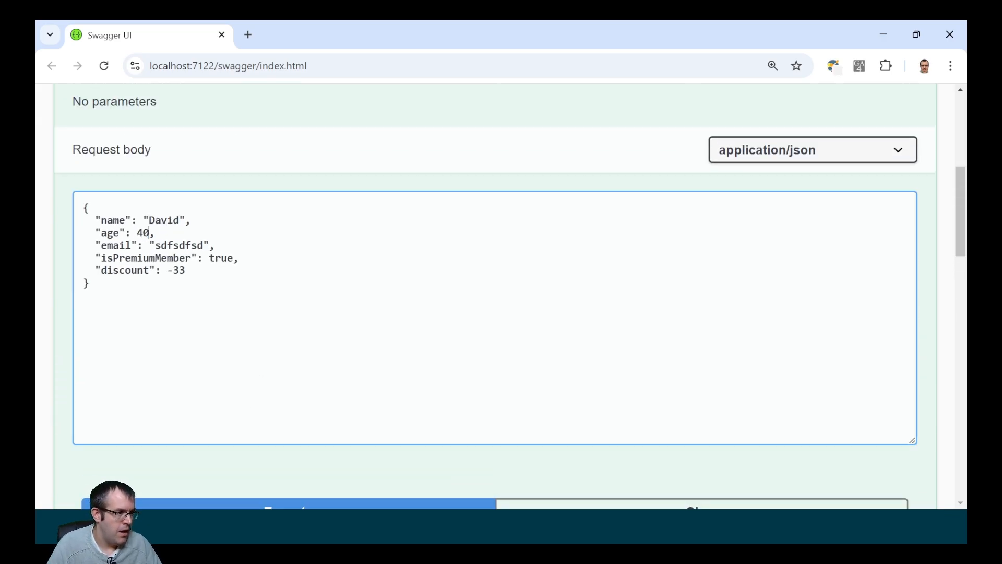
type("dave@d")
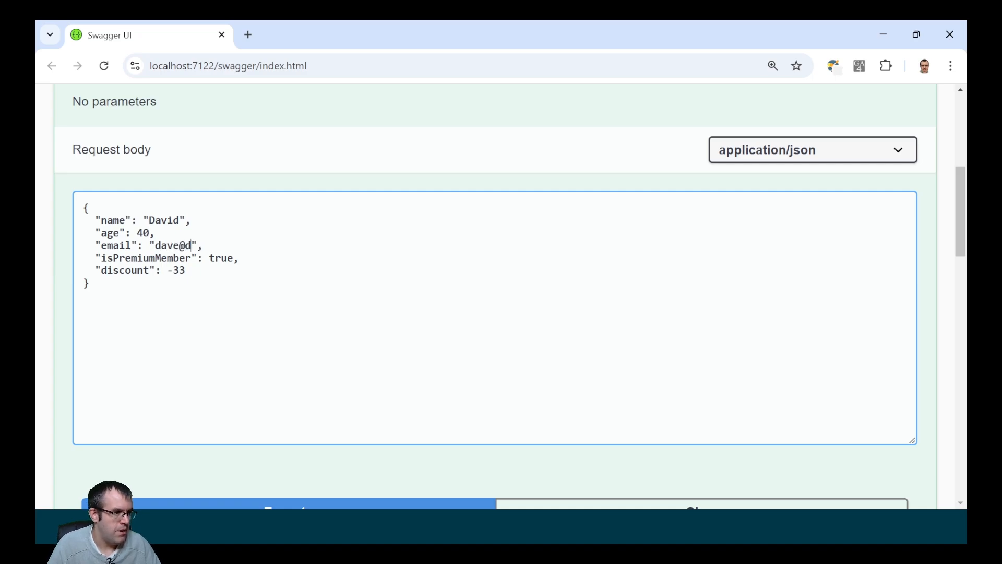
left_click(283, 509)
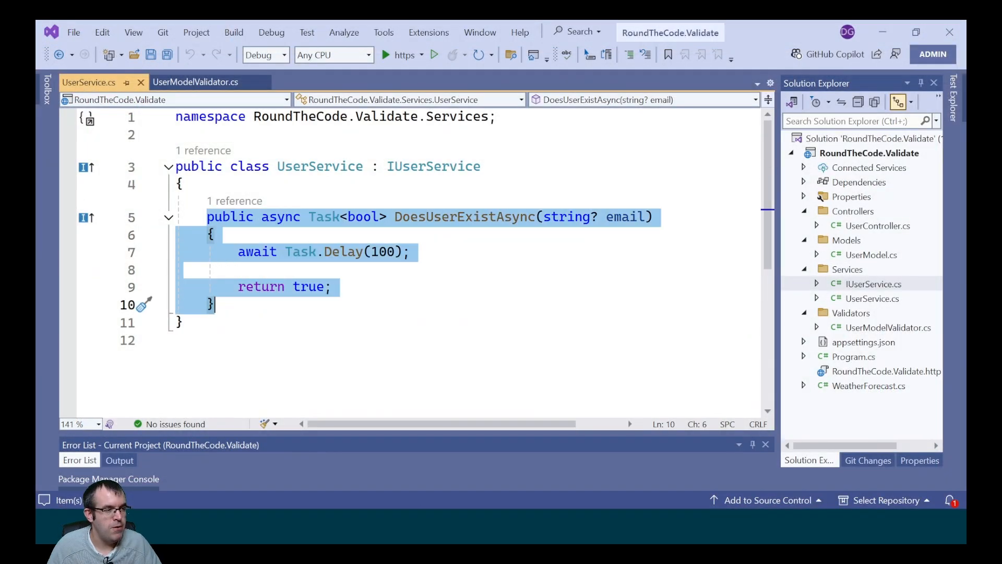
Step: Inside the Email MustAsync rule, add if (await userService.DoesUserExistAsync(email))
left_click(192, 83)
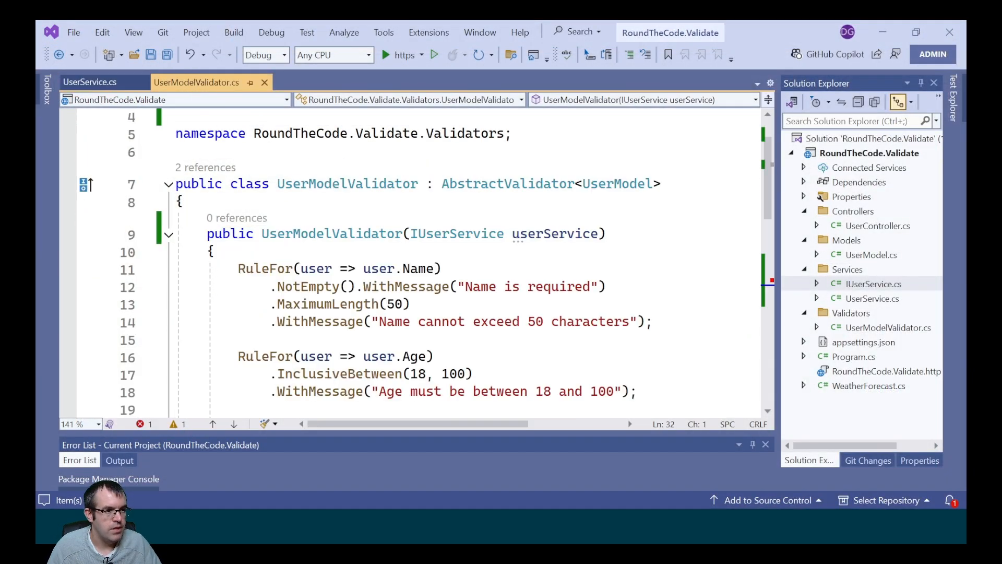
left_click_drag(411, 233, 597, 232)
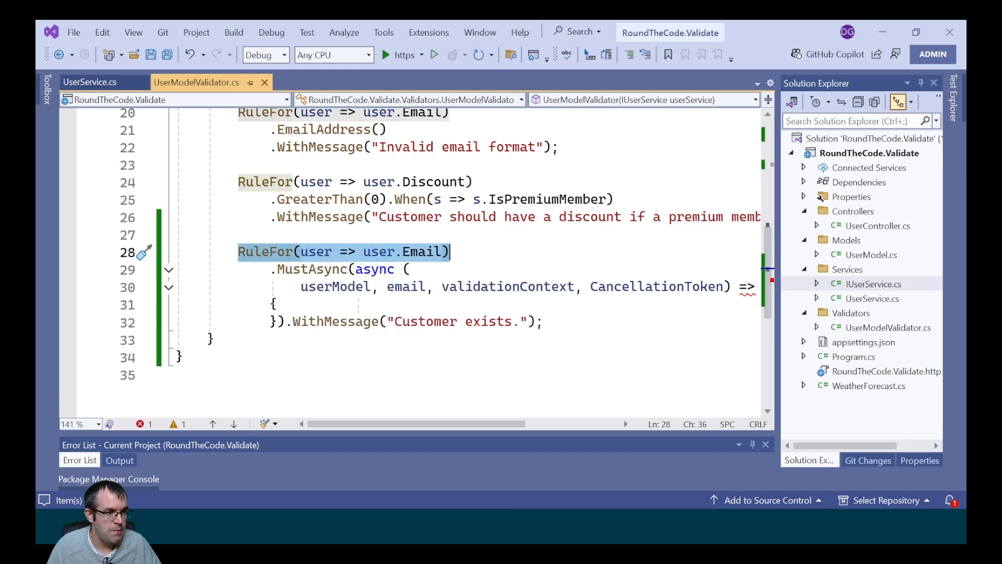
left_click_drag(300, 286, 729, 286)
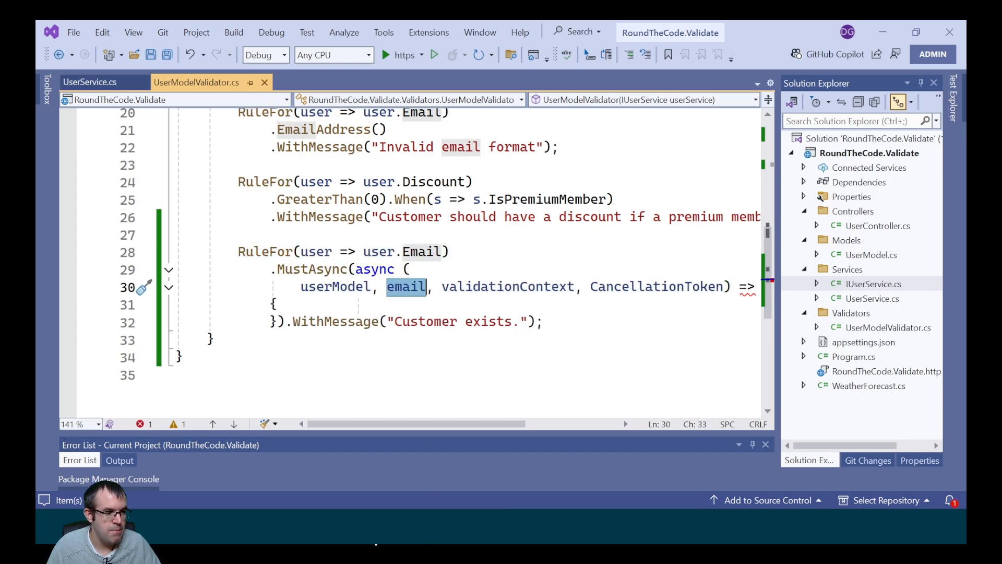
key("Enter")
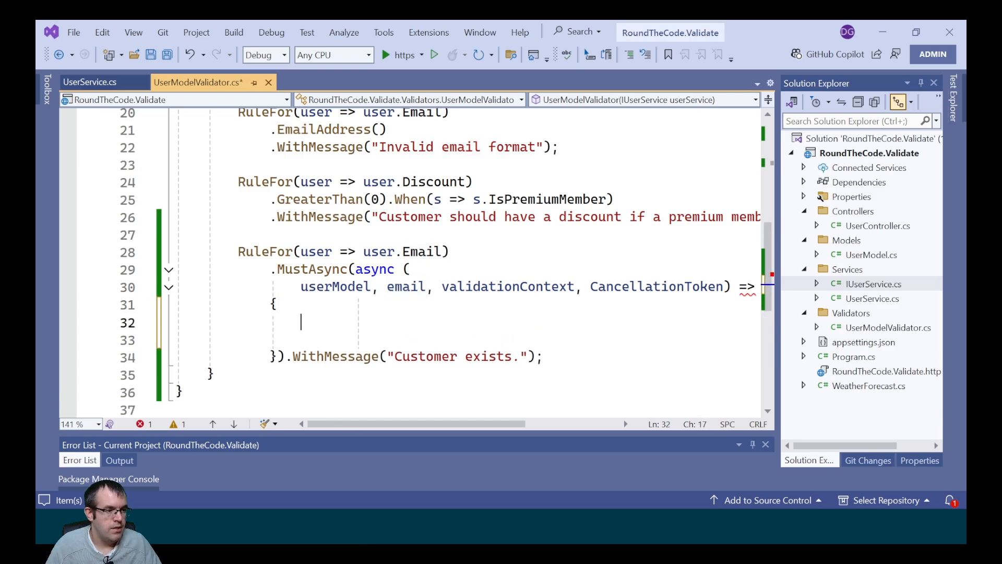
type("if (await userService.DoesUserExistAsync")
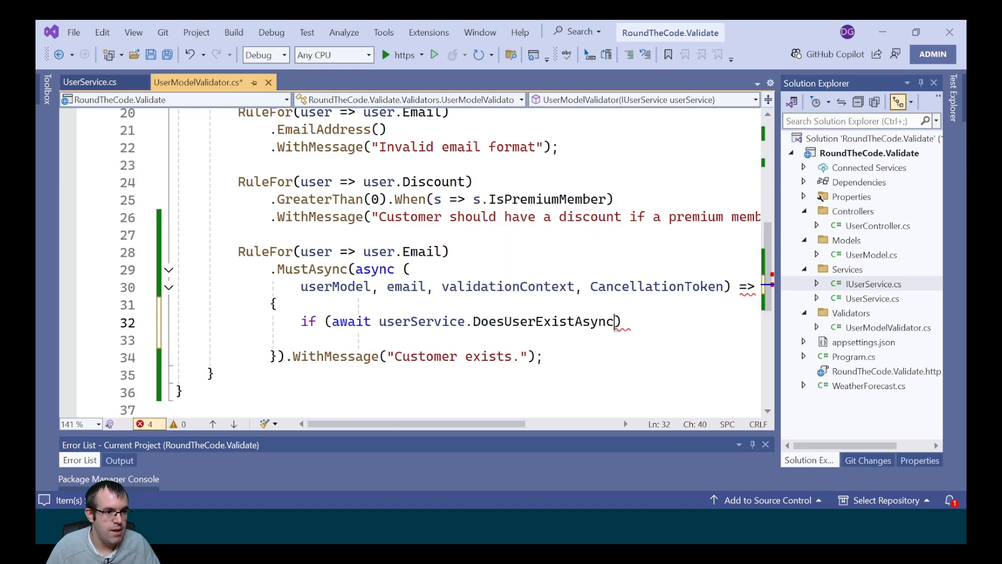
type("email)")
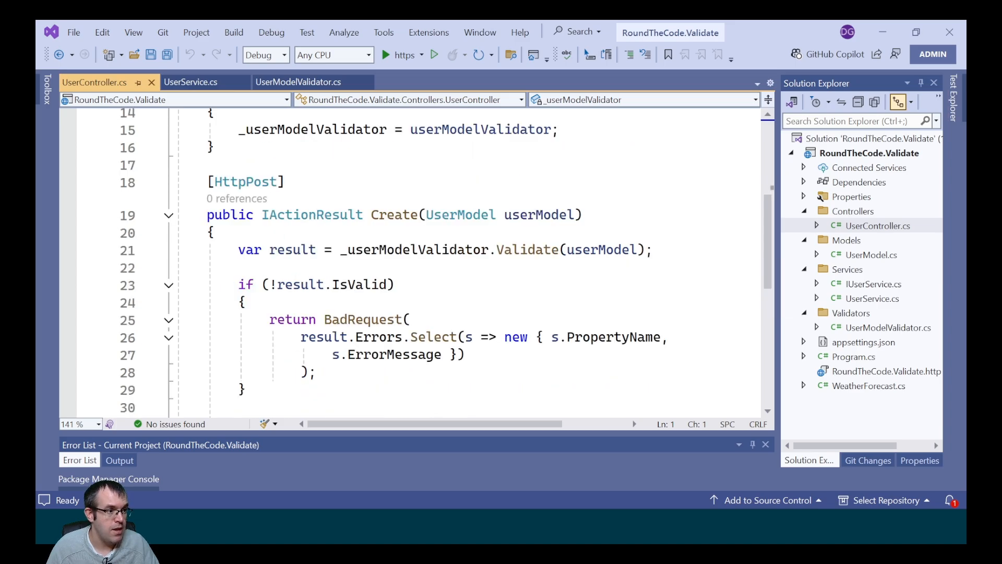
Step: Make Create async Task<IActionResult> and await _userModelValidator.ValidateAsync
type("async")
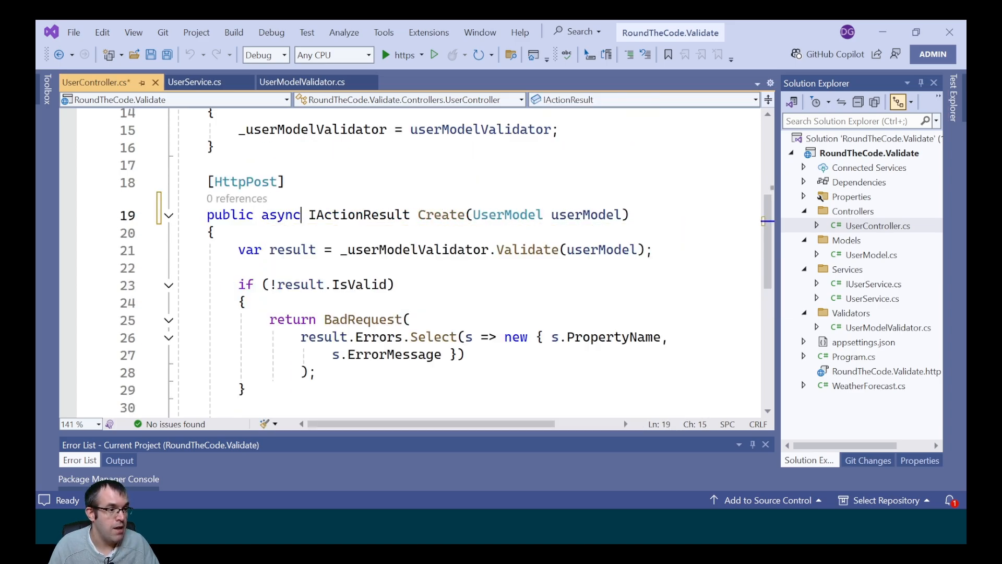
type("Task<")
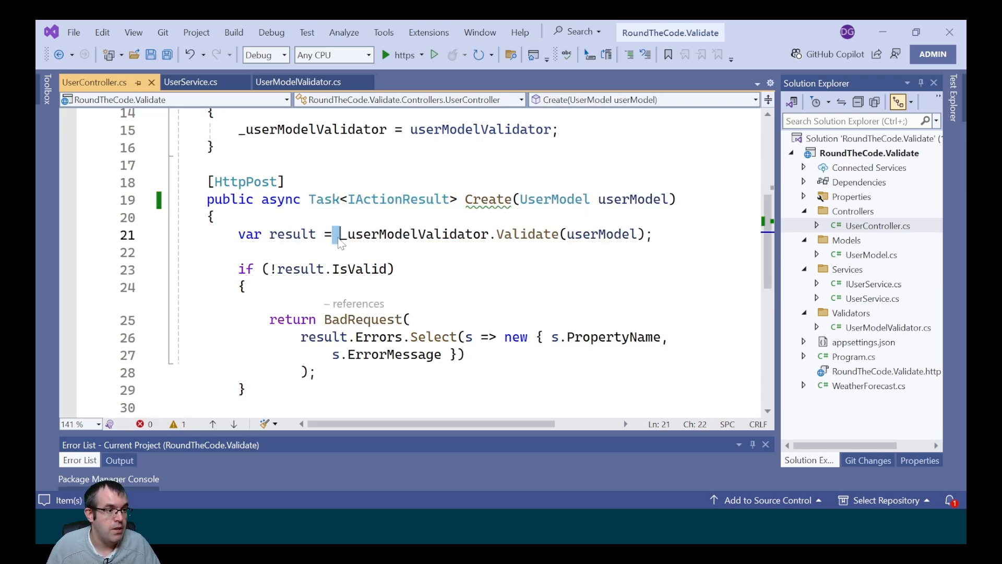
type("await")
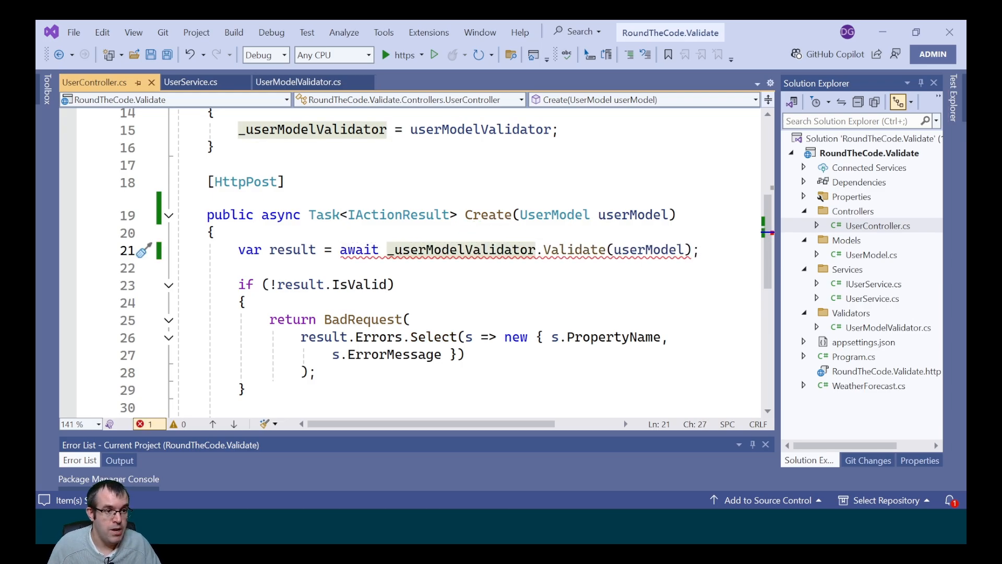
type("val")
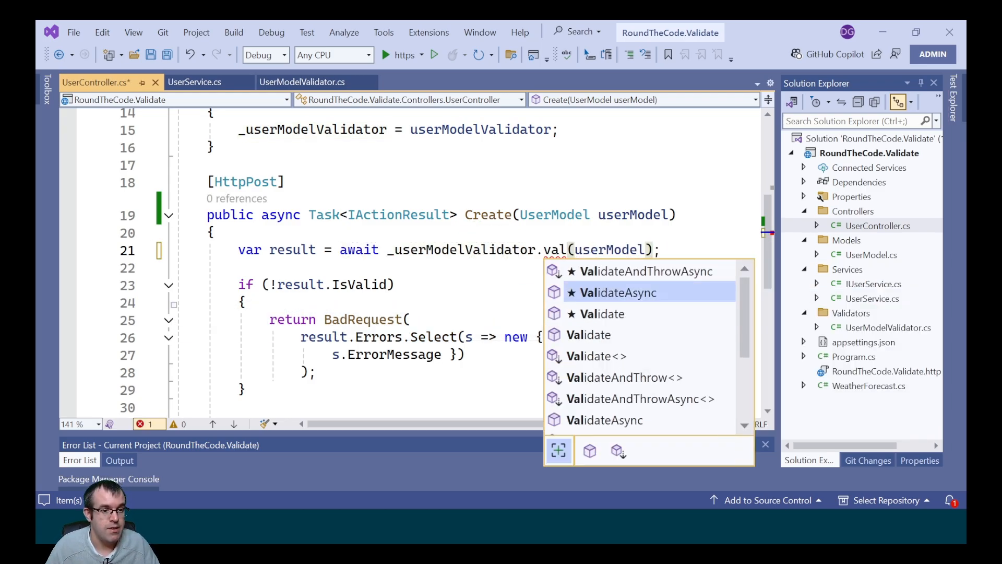
left_click(620, 292)
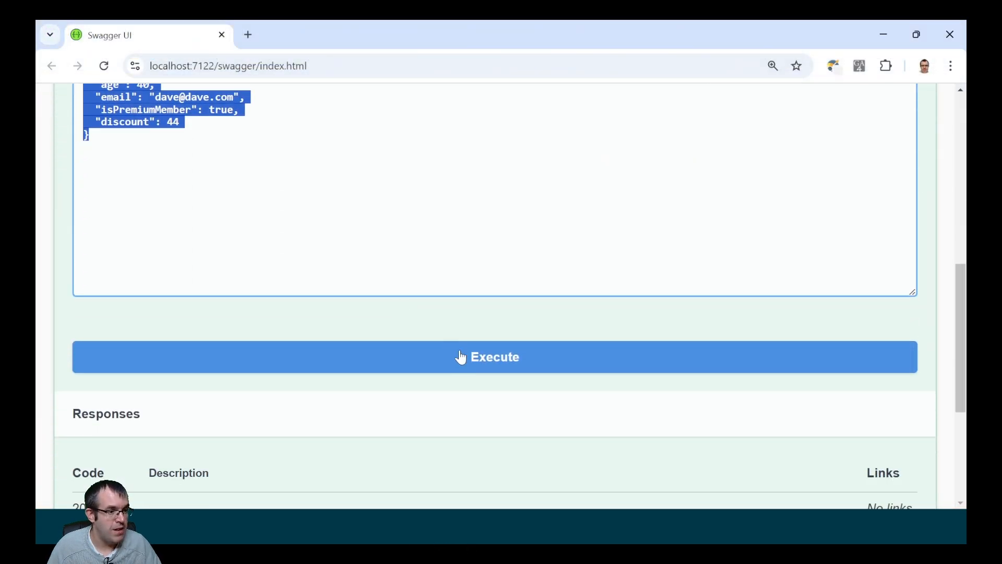
Step: Execute the corrected request and get a 400 with an Email 'Customer exists.' error
left_click(459, 357)
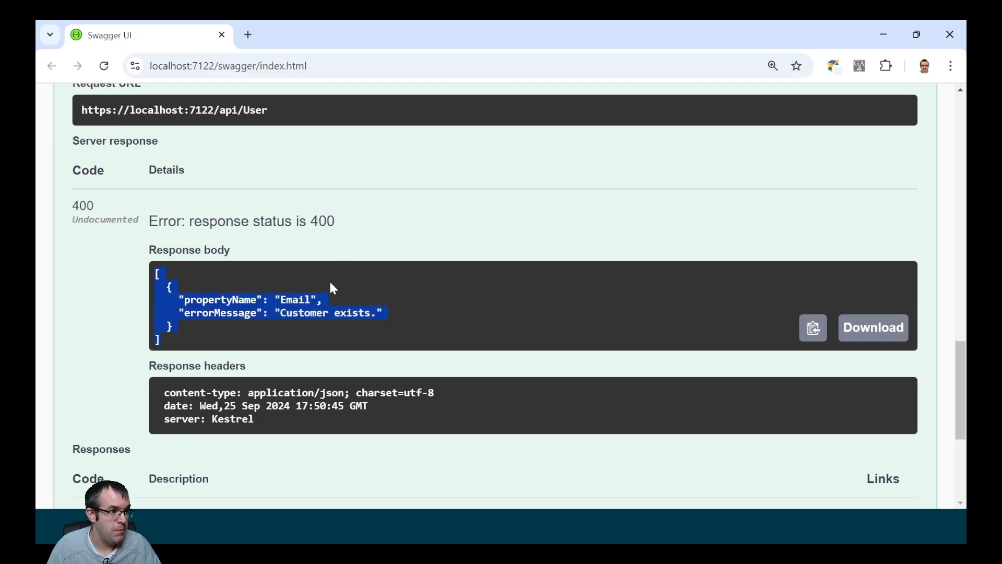
mouse_move(416, 216)
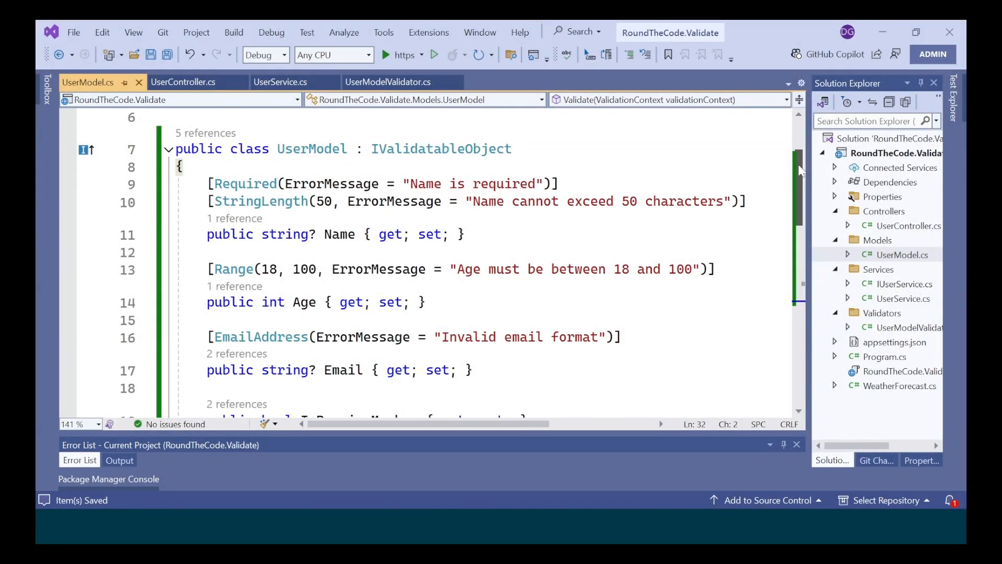
Step: Review UserModel, UserModelValidator and the .csproj FluentValidation package references
scroll("down", 3)
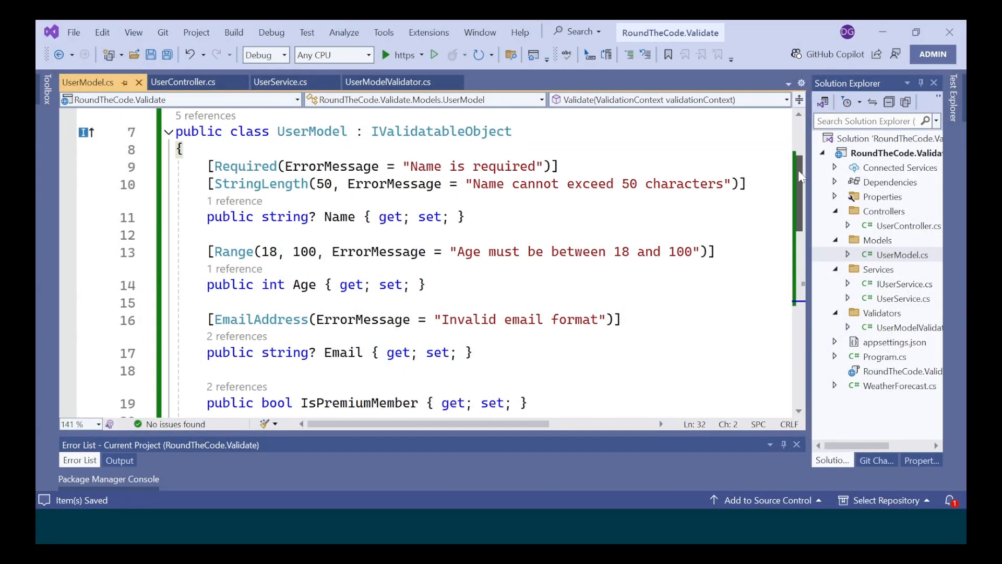
scroll("down", 3)
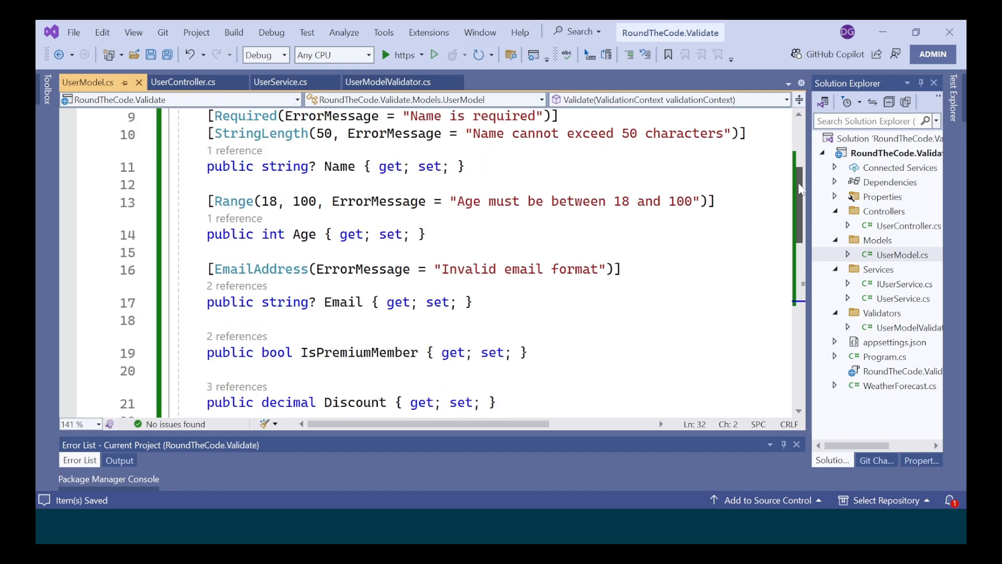
left_click(392, 82)
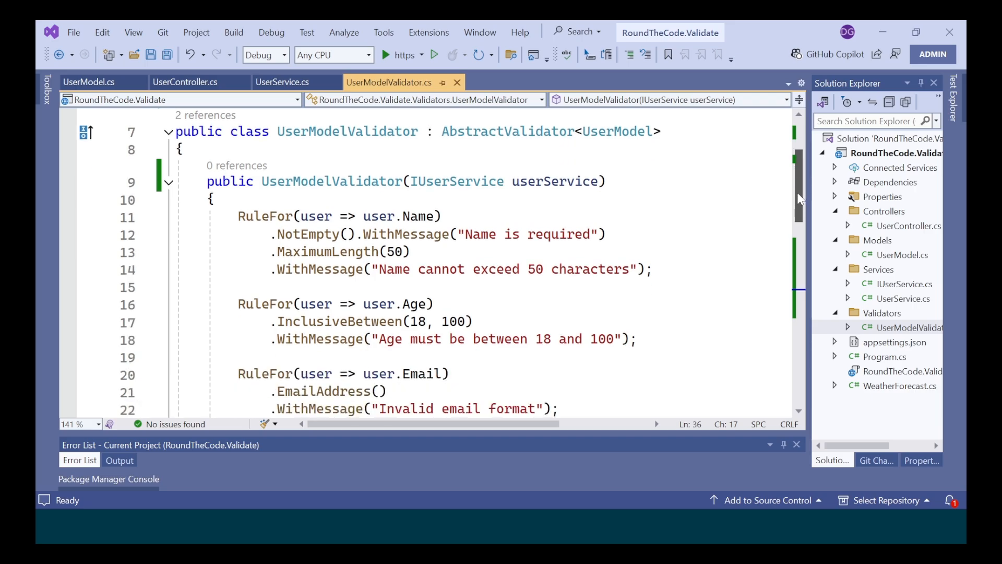
scroll("down", 3)
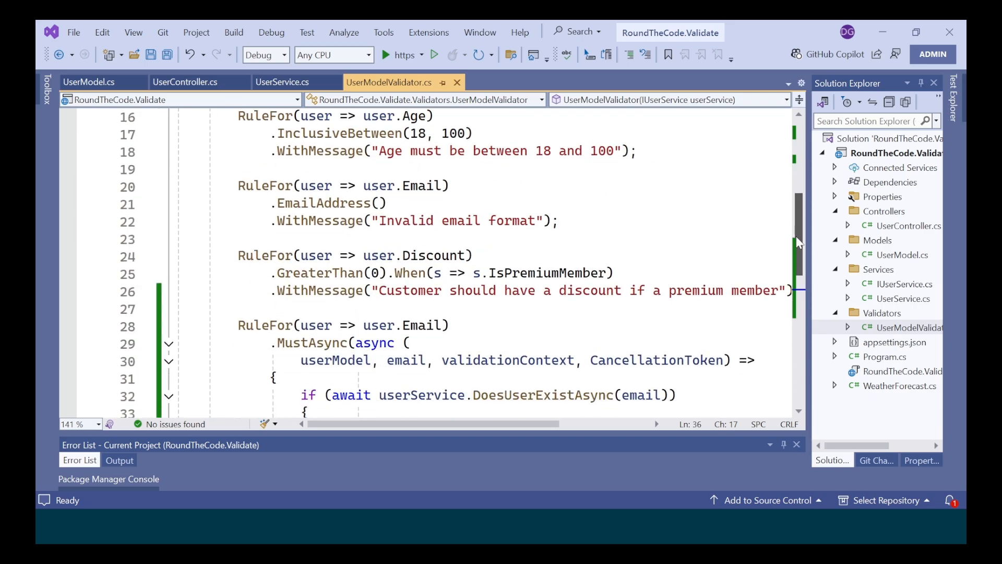
left_click(94, 83)
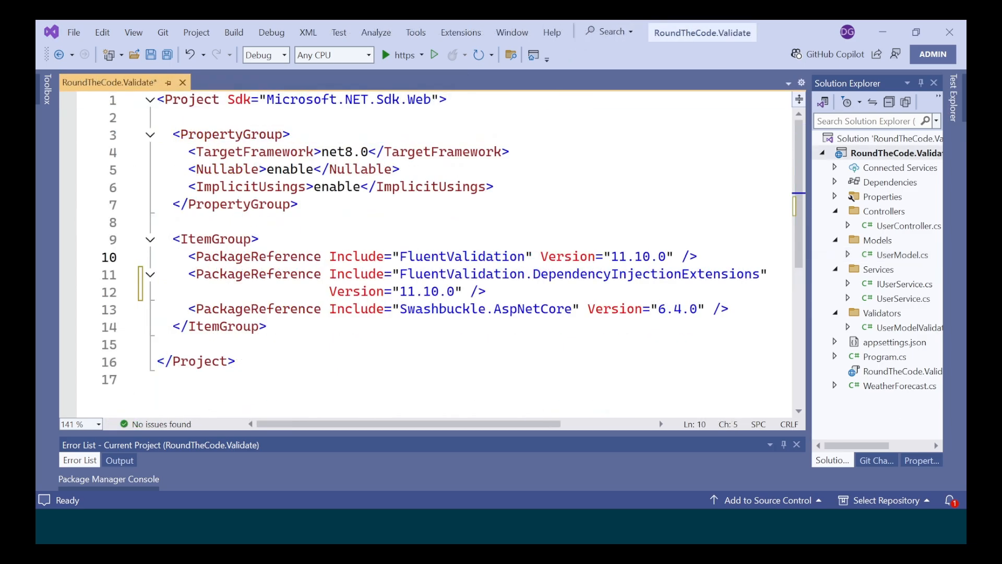
Step: Highlight UserModel's Validate method and the awaited DoesUserExistAsync call in MustAsync
left_click_drag(189, 257, 452, 291)
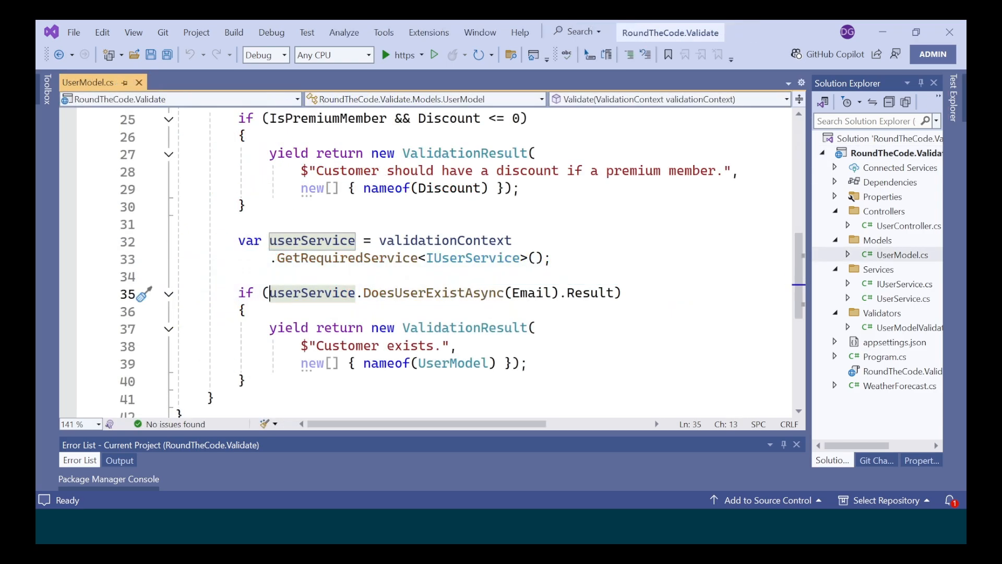
left_click_drag(270, 292, 591, 292)
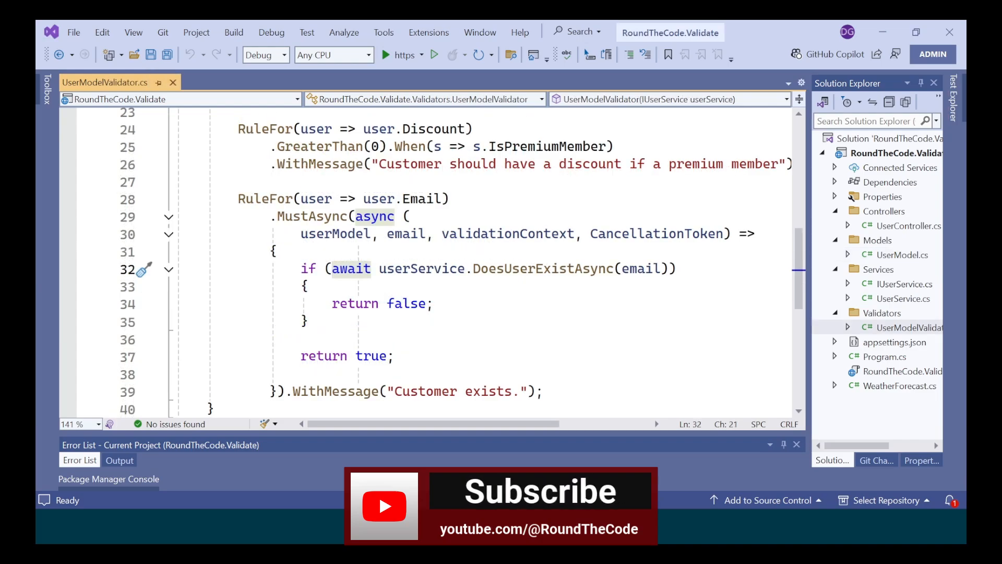
left_click_drag(331, 268, 449, 268)
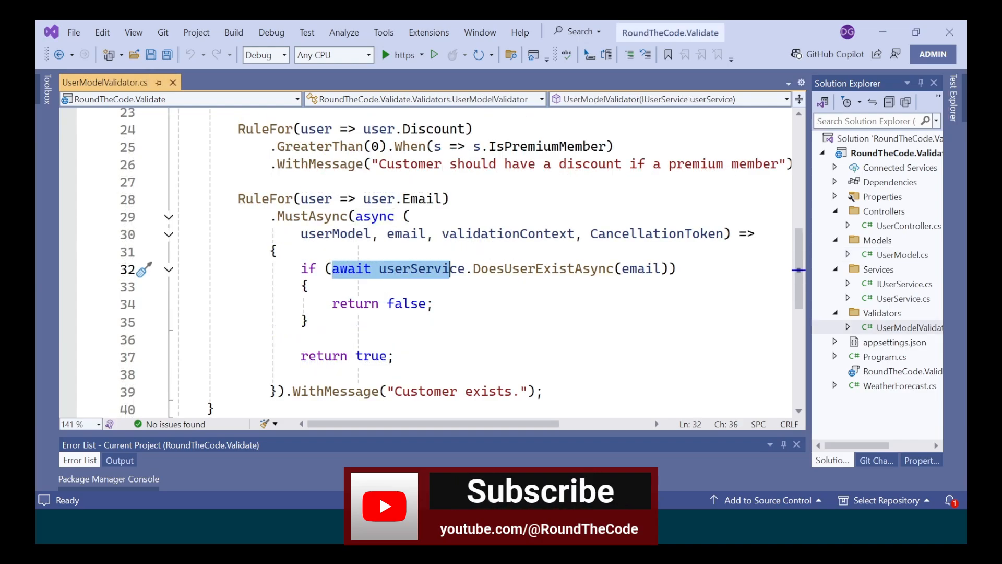